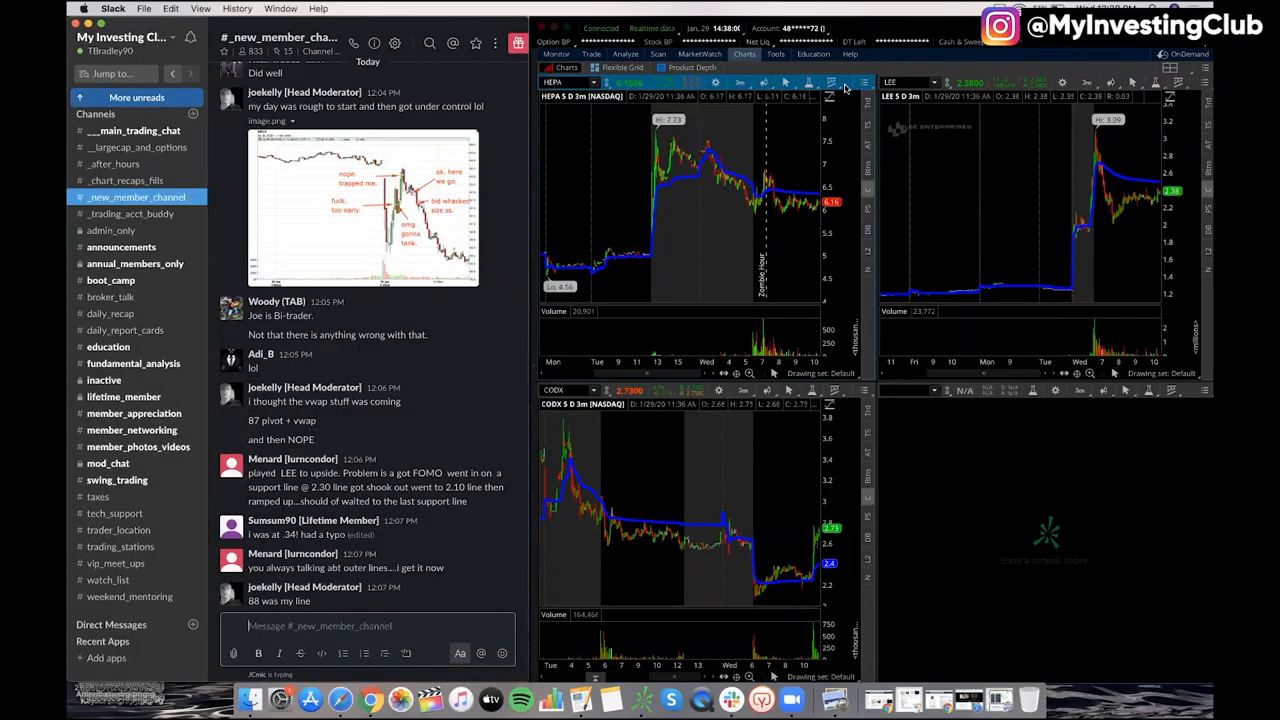
Show the #swing_trading channel's recent messages about GSX and SHOP all-time highs.
scroll(down, 3)
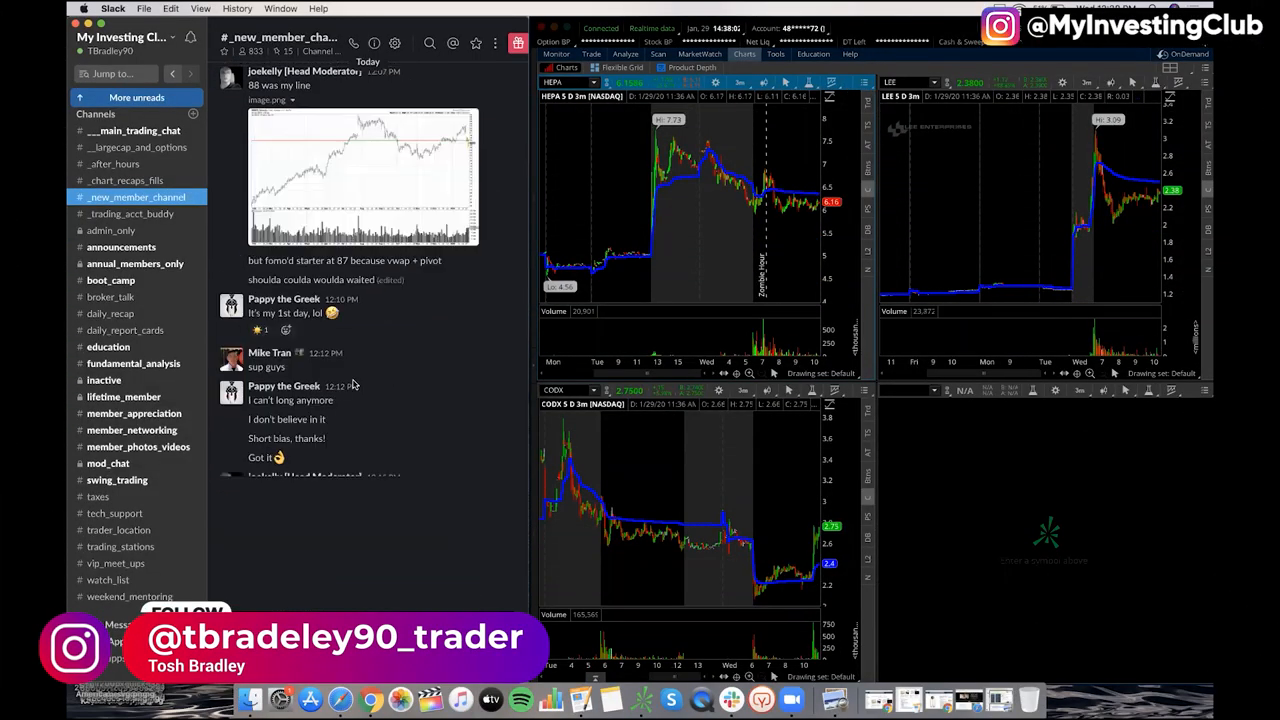
scroll(down, 3)
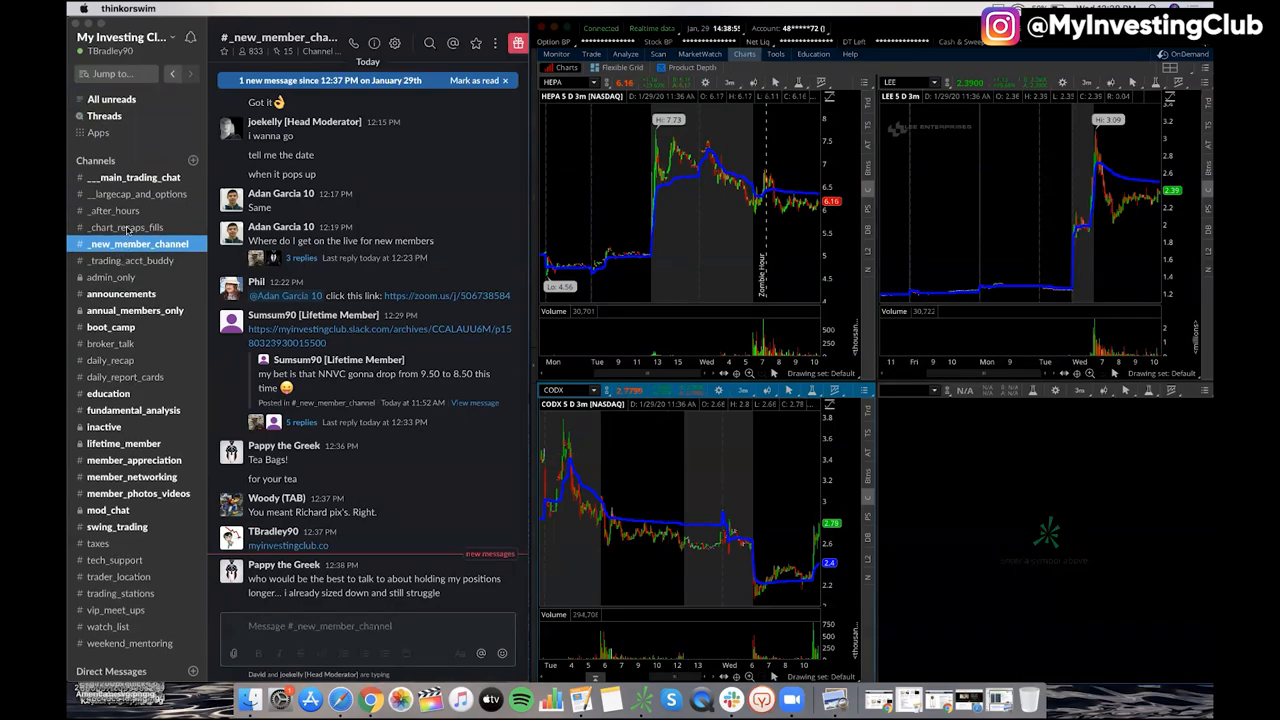
click(116, 526)
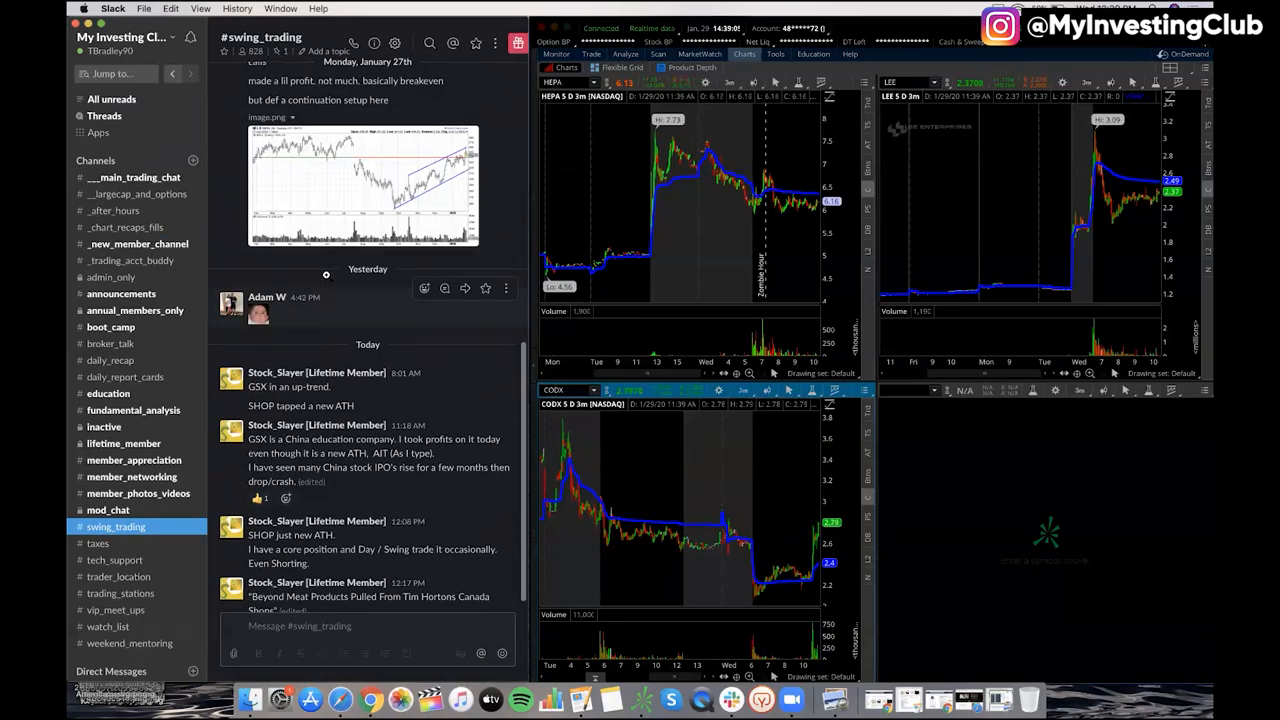
scroll(up, 3)
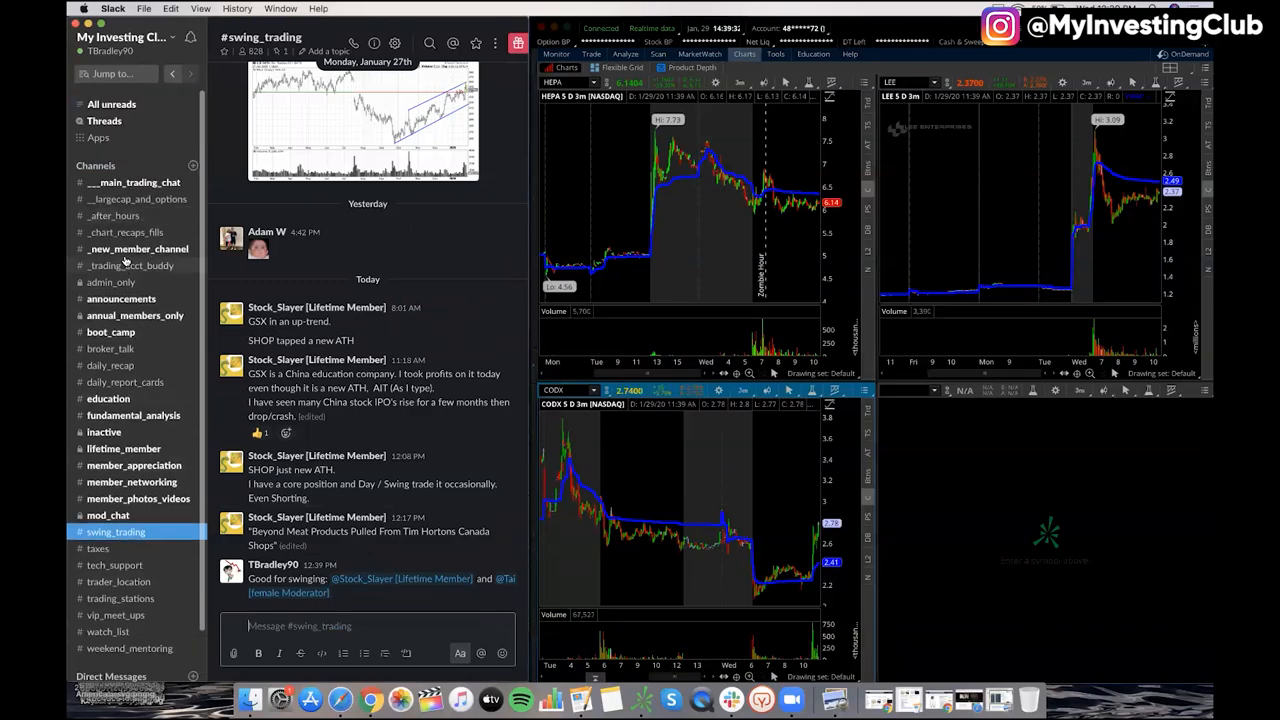
Return Slack to #new_member_channel with its Phoenix meetup messages.
click(136, 248)
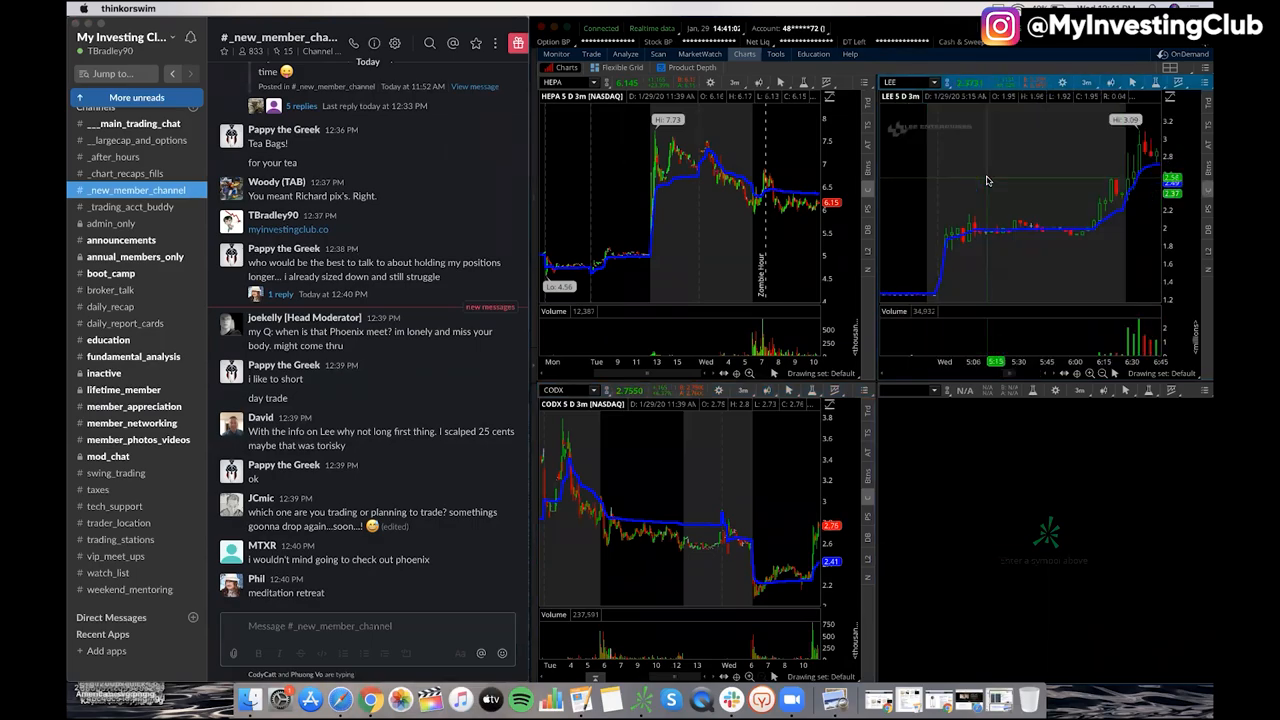
mouse_move(1176, 160)
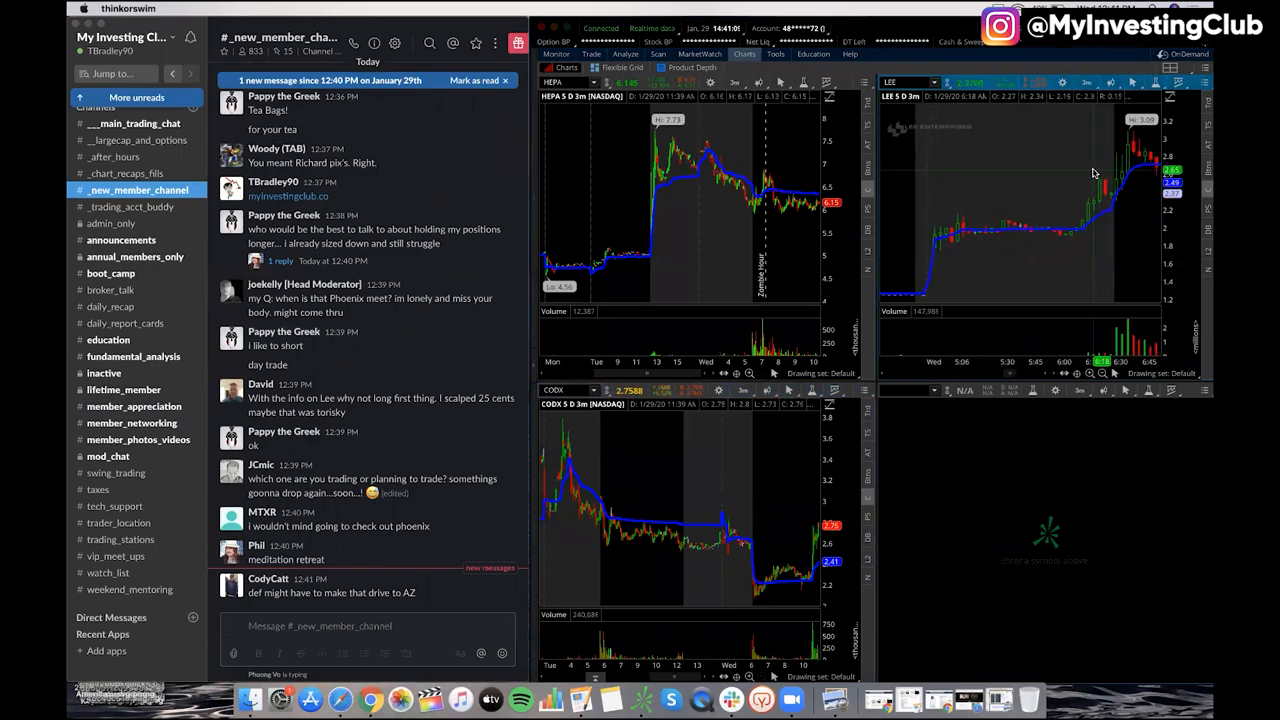
mouse_move(1092, 208)
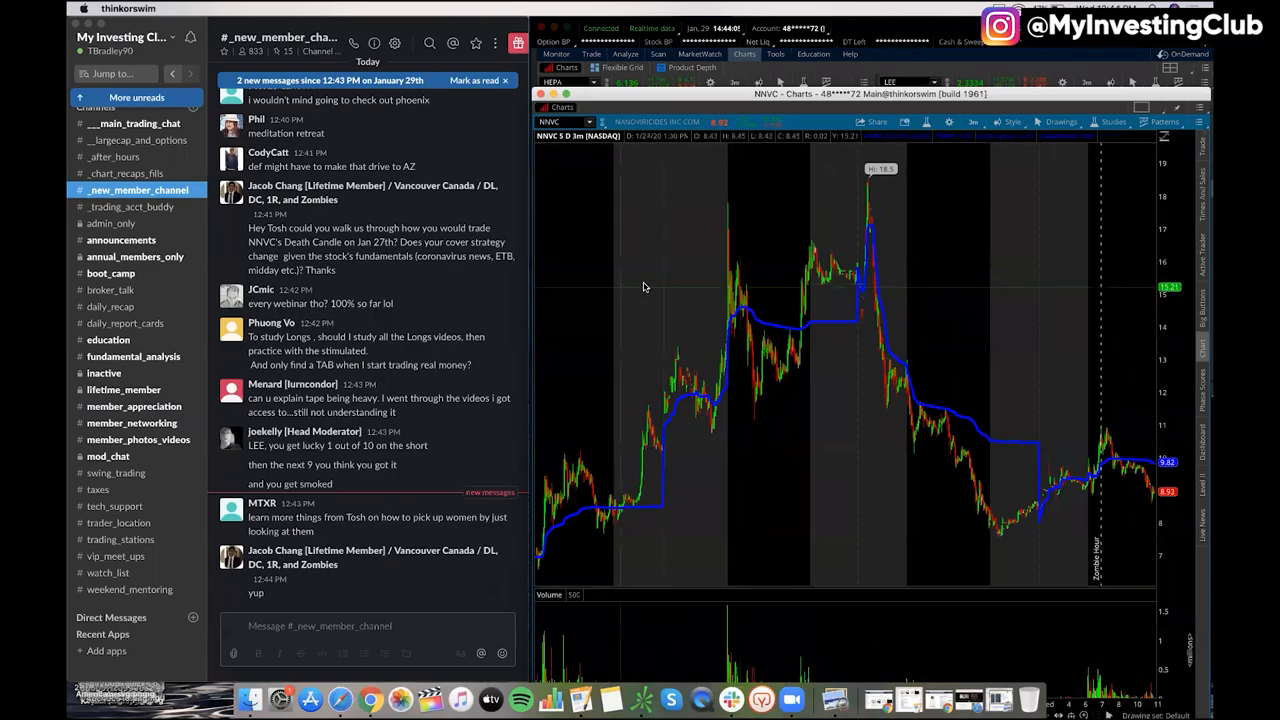
drag(644, 300, 816, 316)
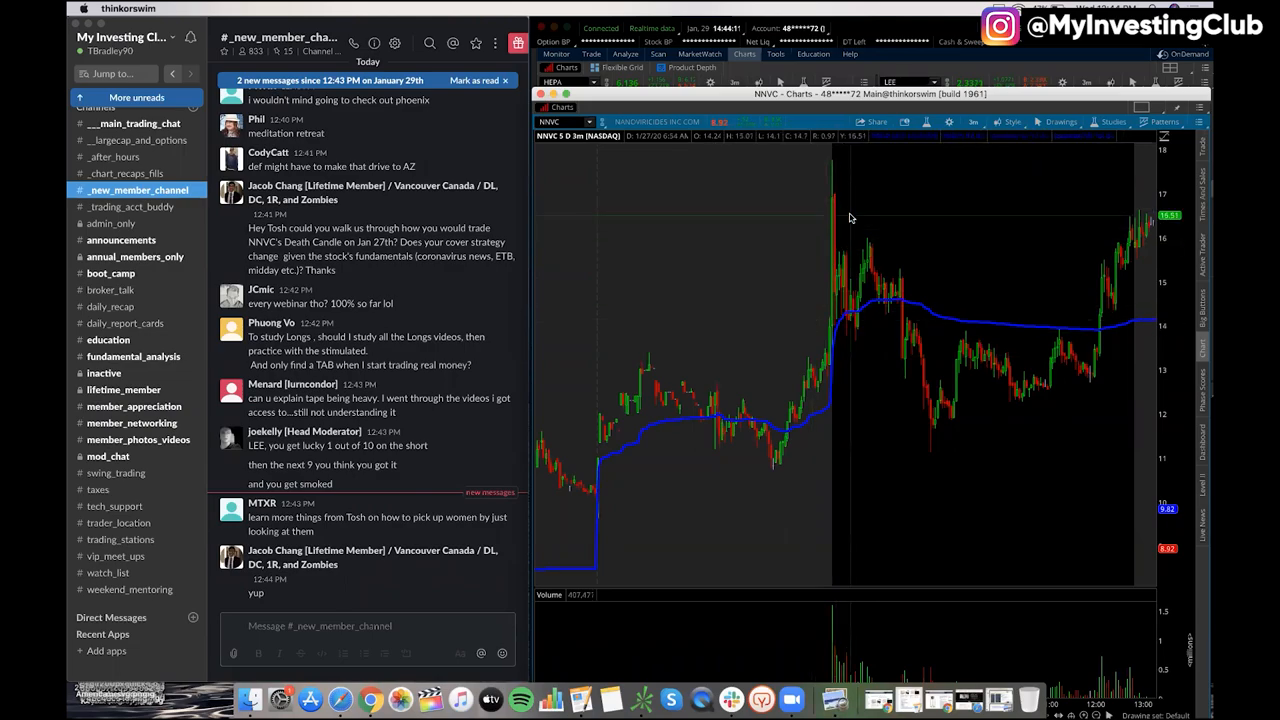
mouse_move(838, 192)
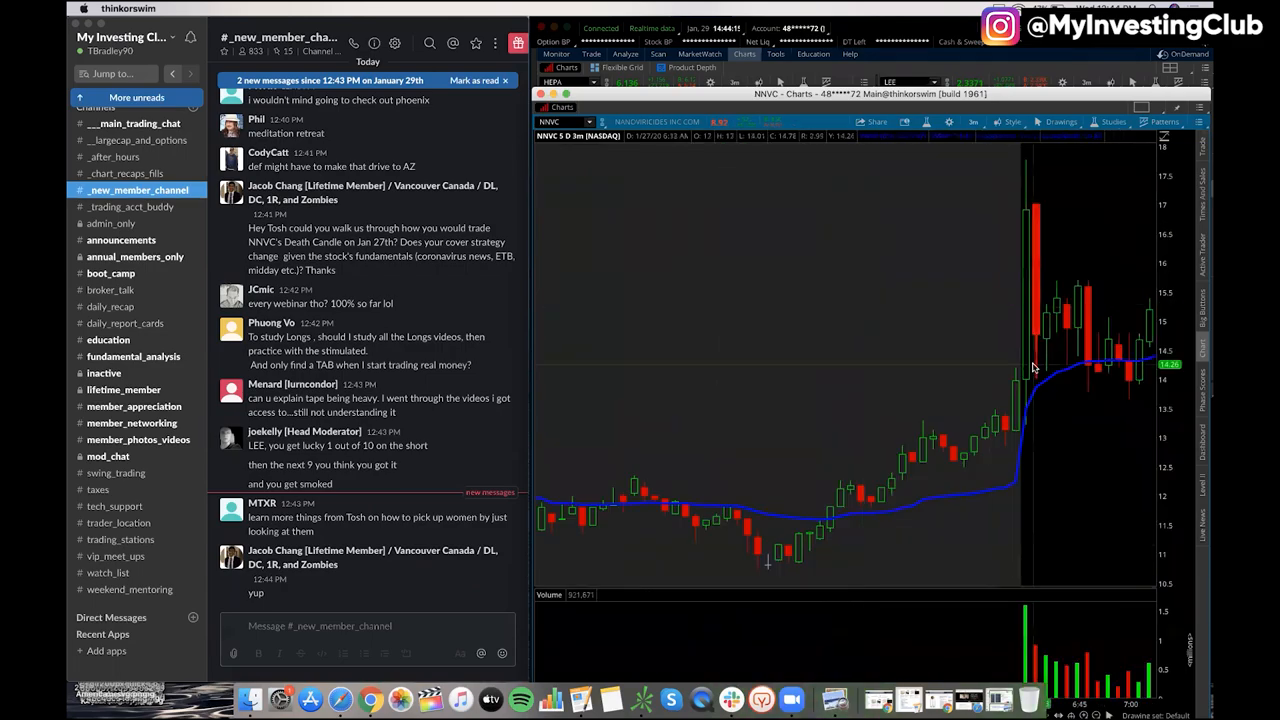
mouse_move(1036, 370)
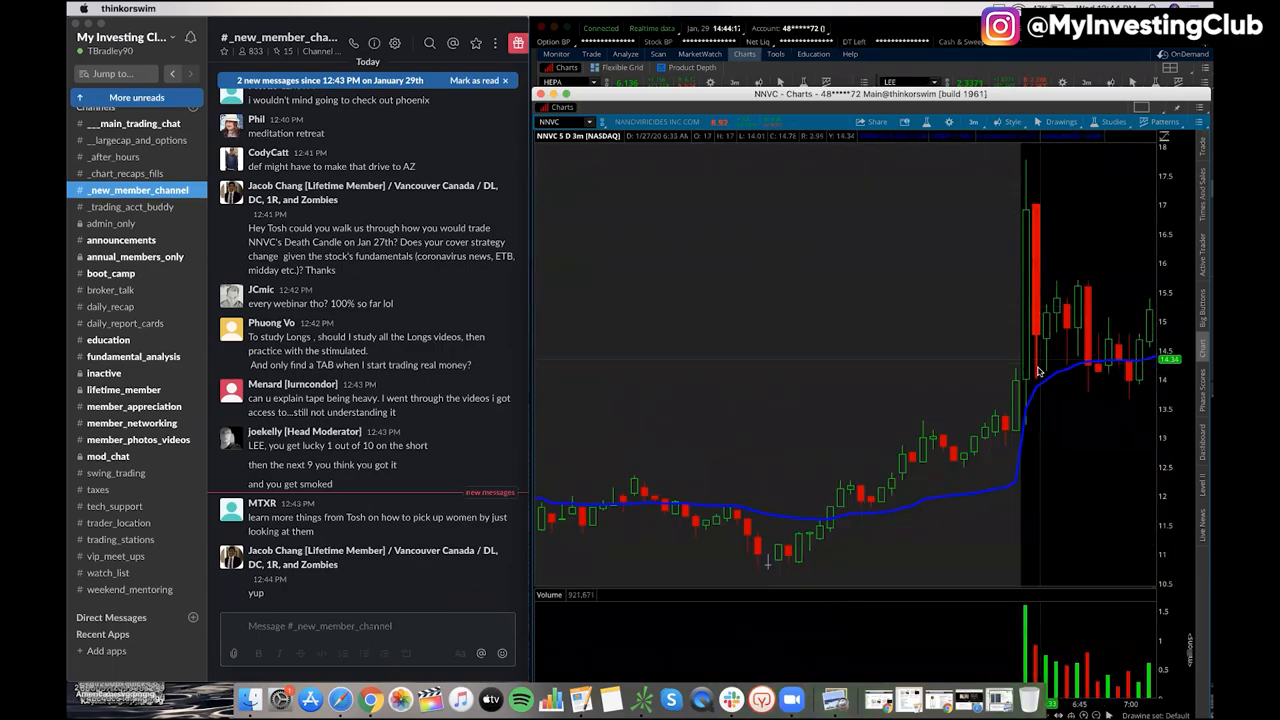
mouse_move(1064, 288)
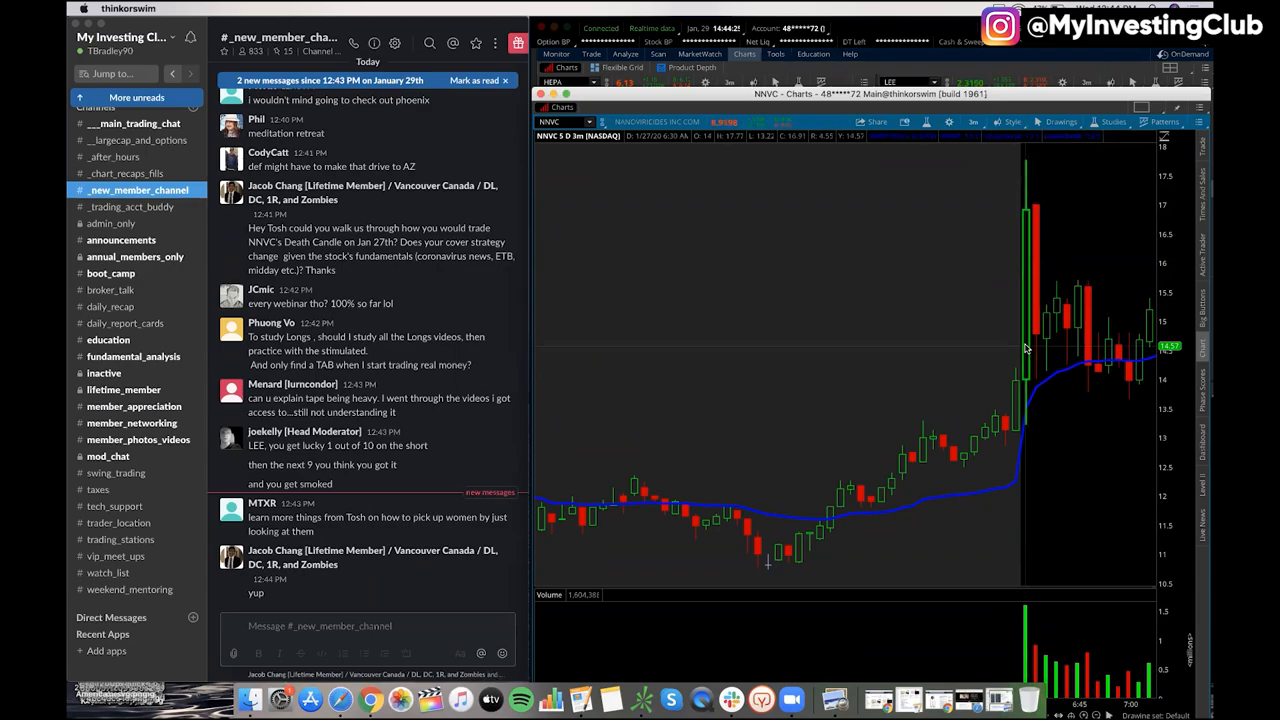
mouse_move(1032, 210)
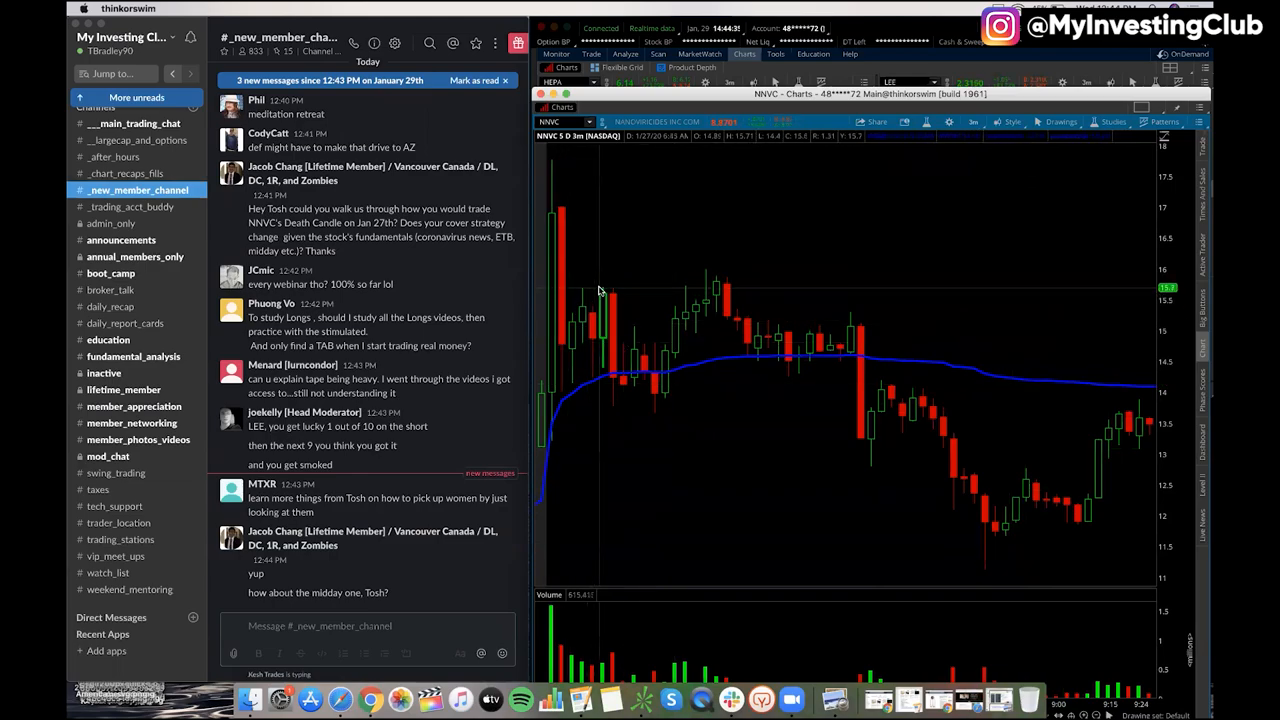
mouse_move(616, 390)
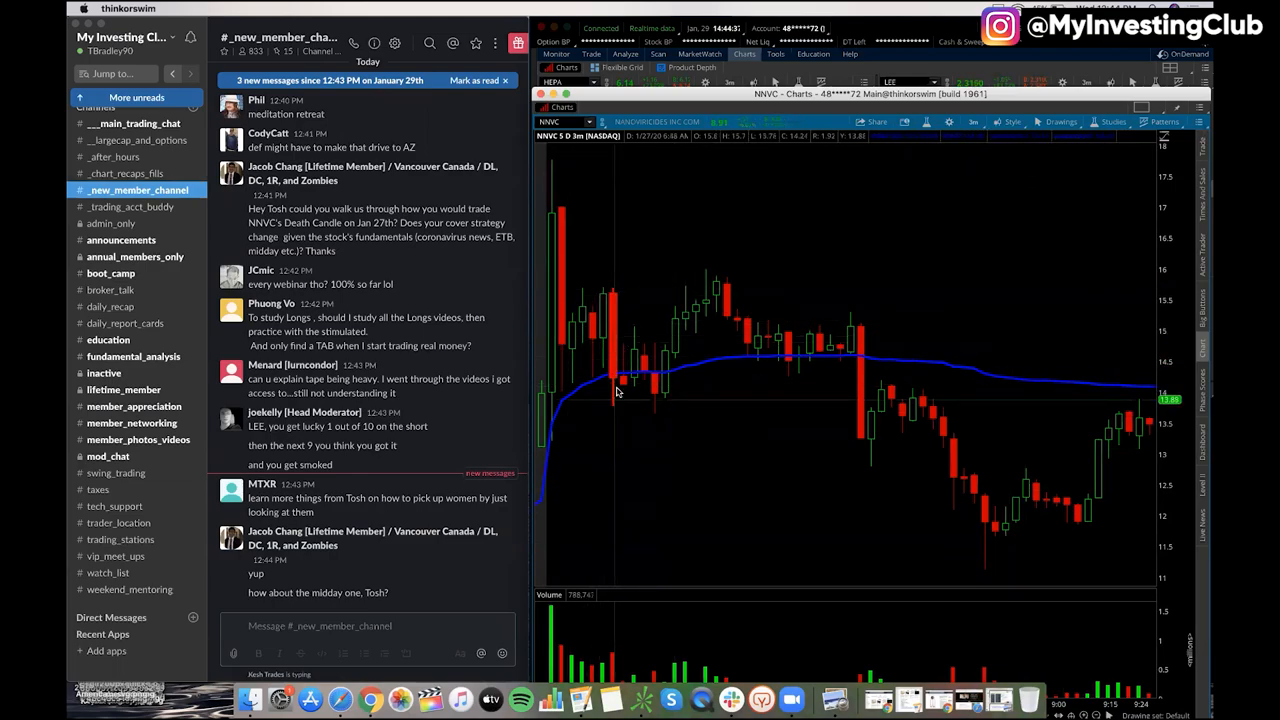
mouse_move(630, 356)
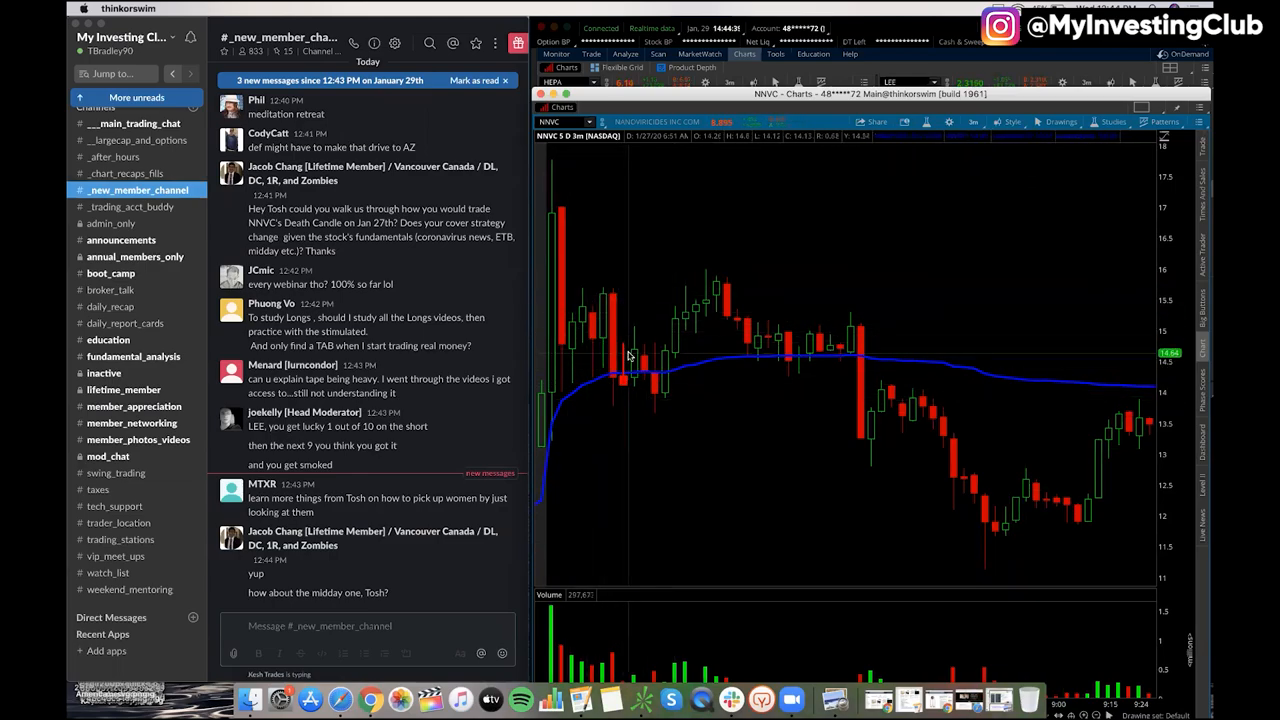
mouse_move(604, 292)
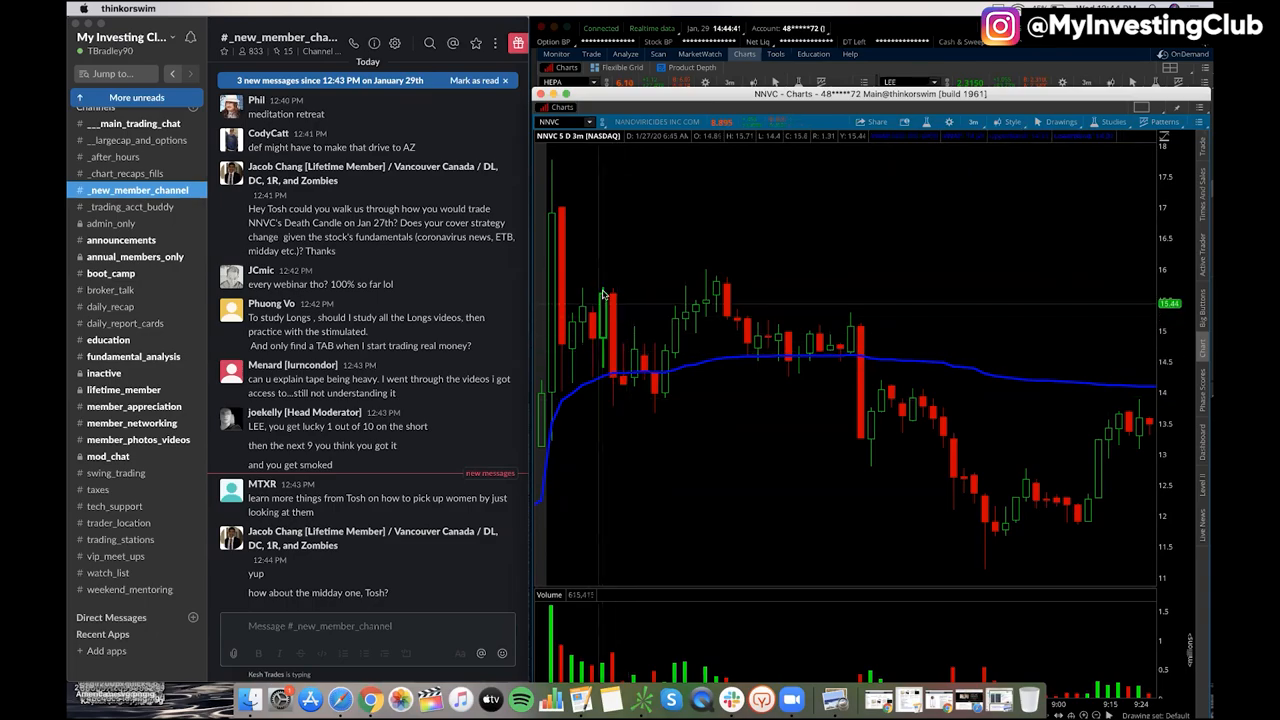
mouse_move(610, 400)
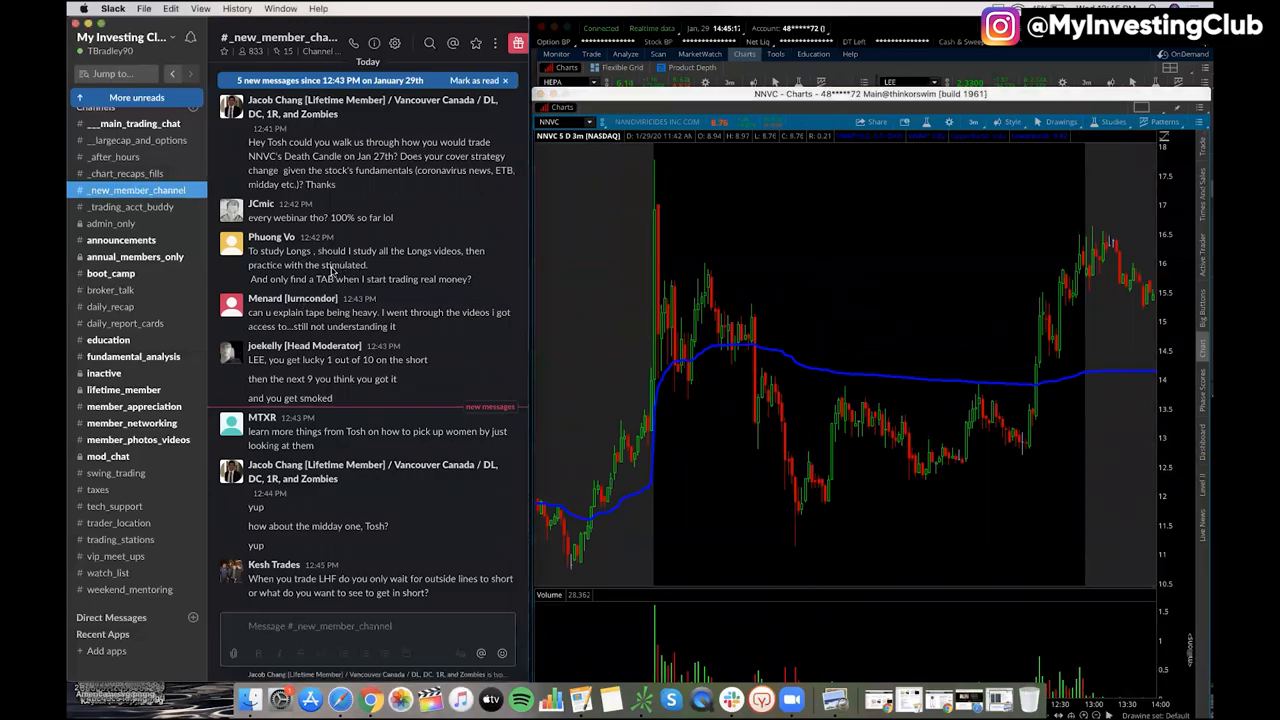
mouse_move(340, 270)
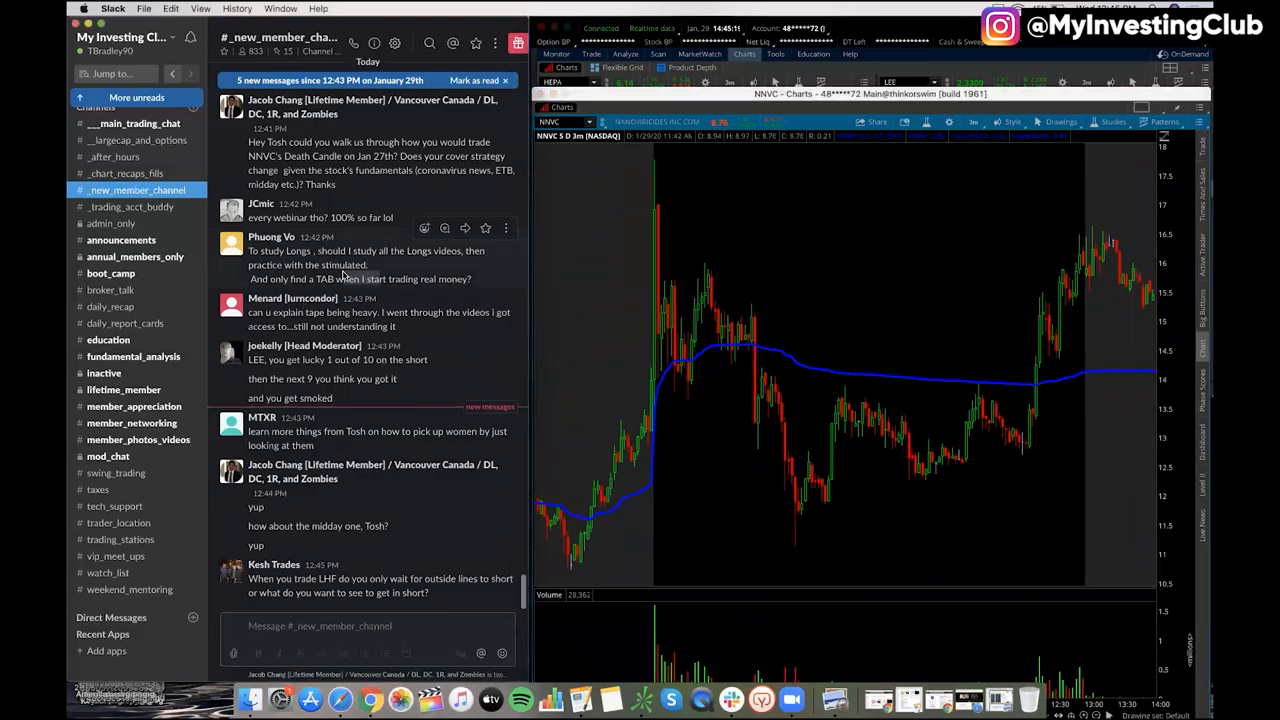
scroll(up, 3)
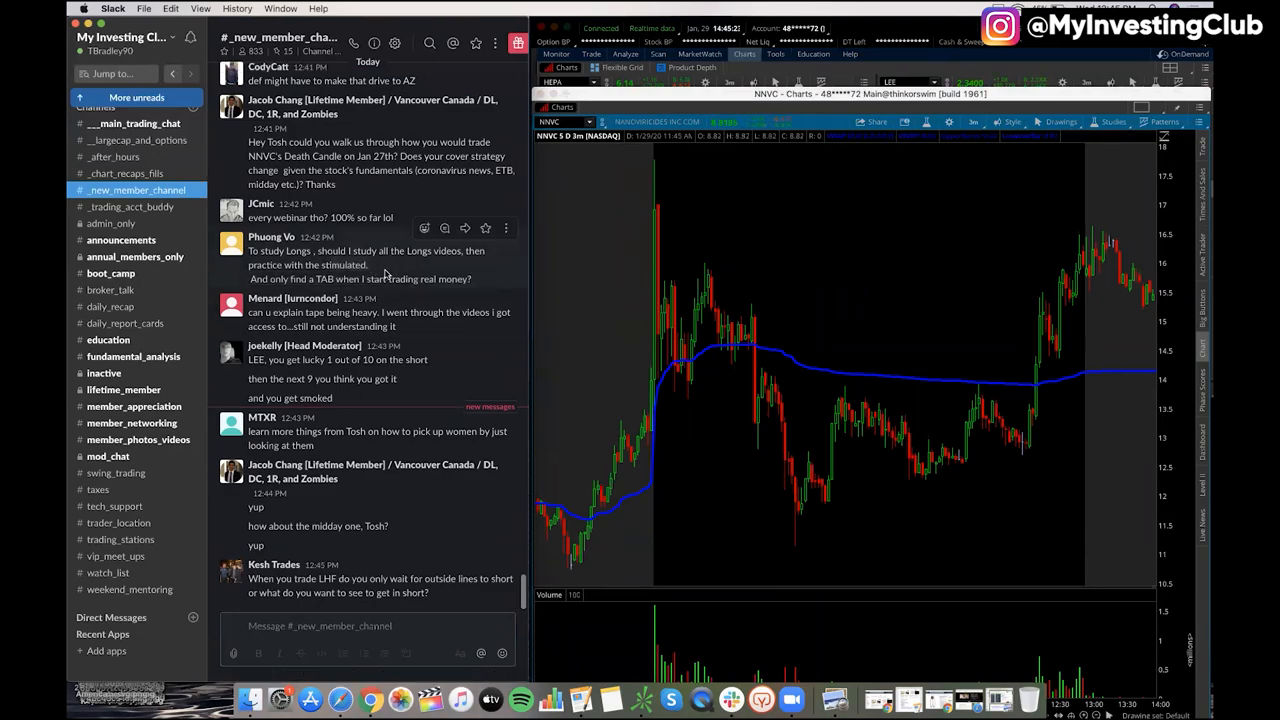
mouse_move(336, 298)
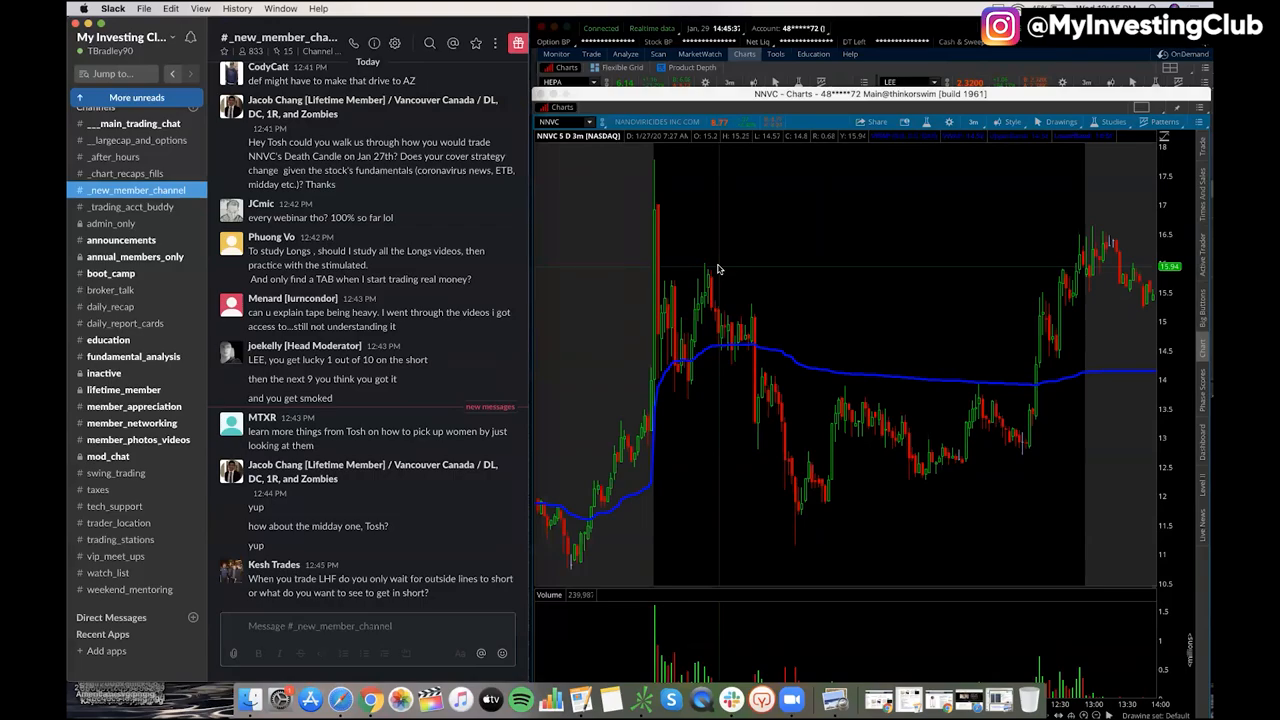
scroll(down, 3)
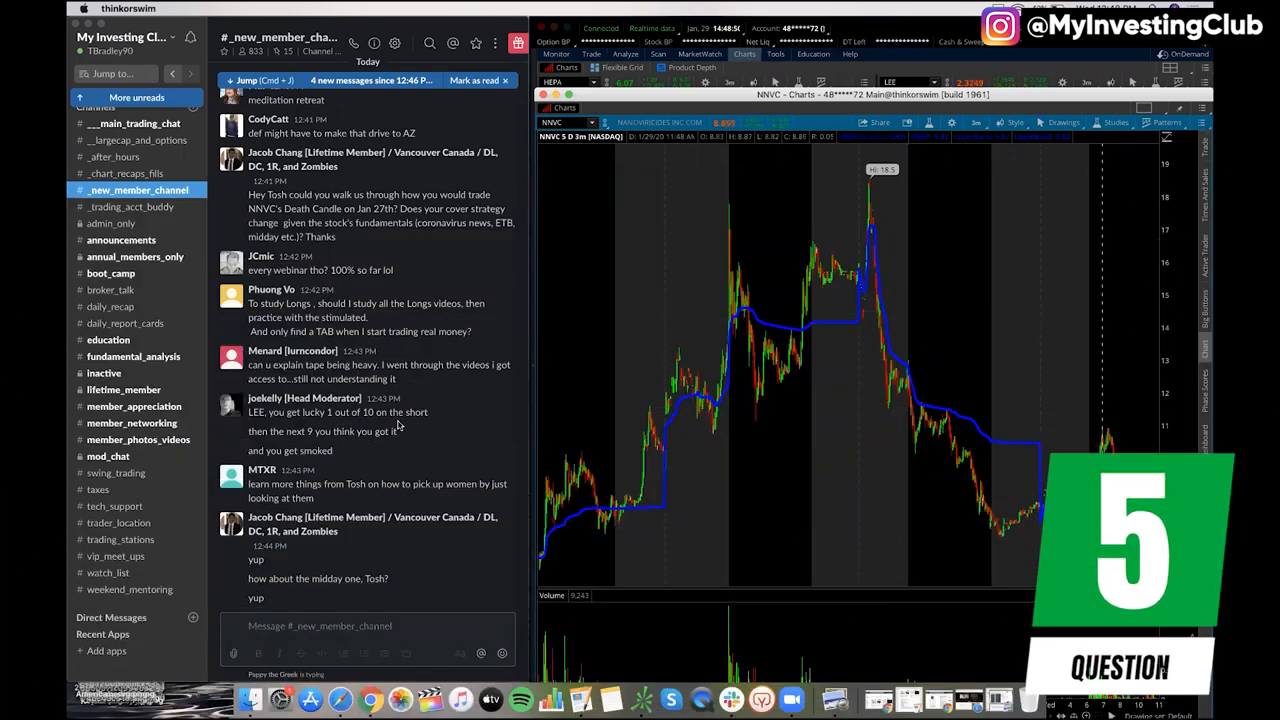
Scroll the new member channel to its more recent messages.
scroll(down, 3)
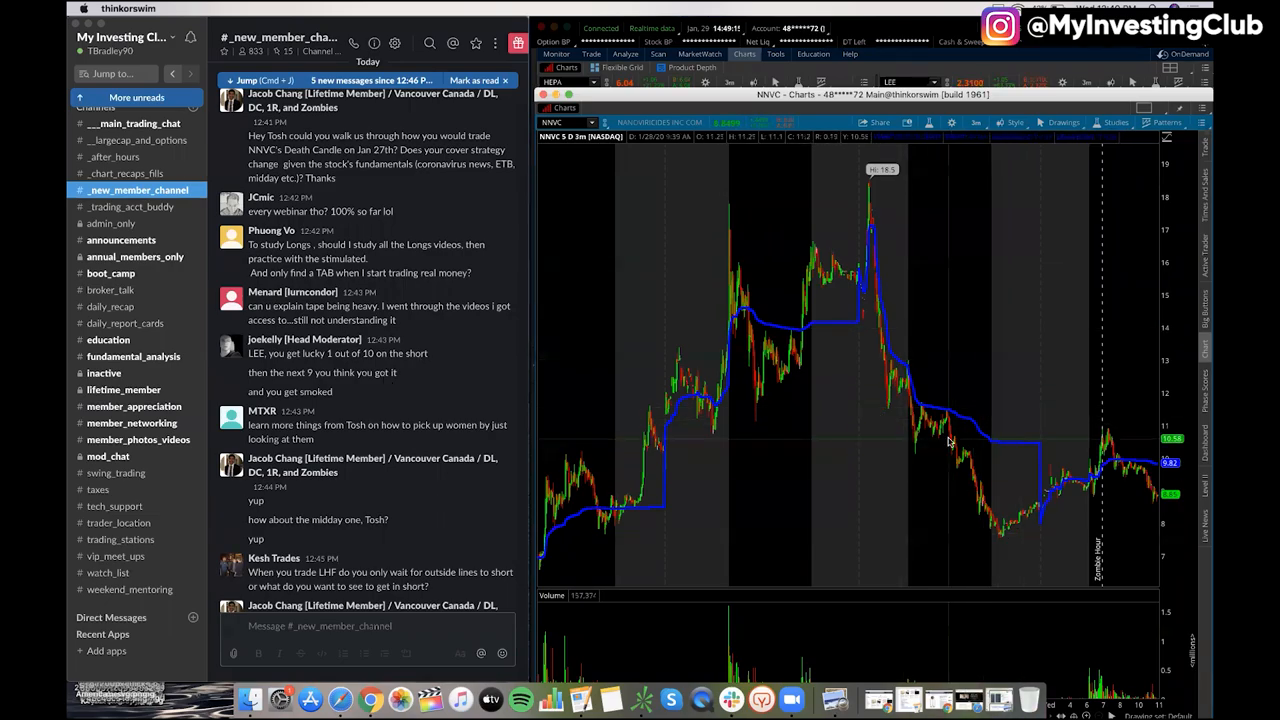
mouse_move(828, 380)
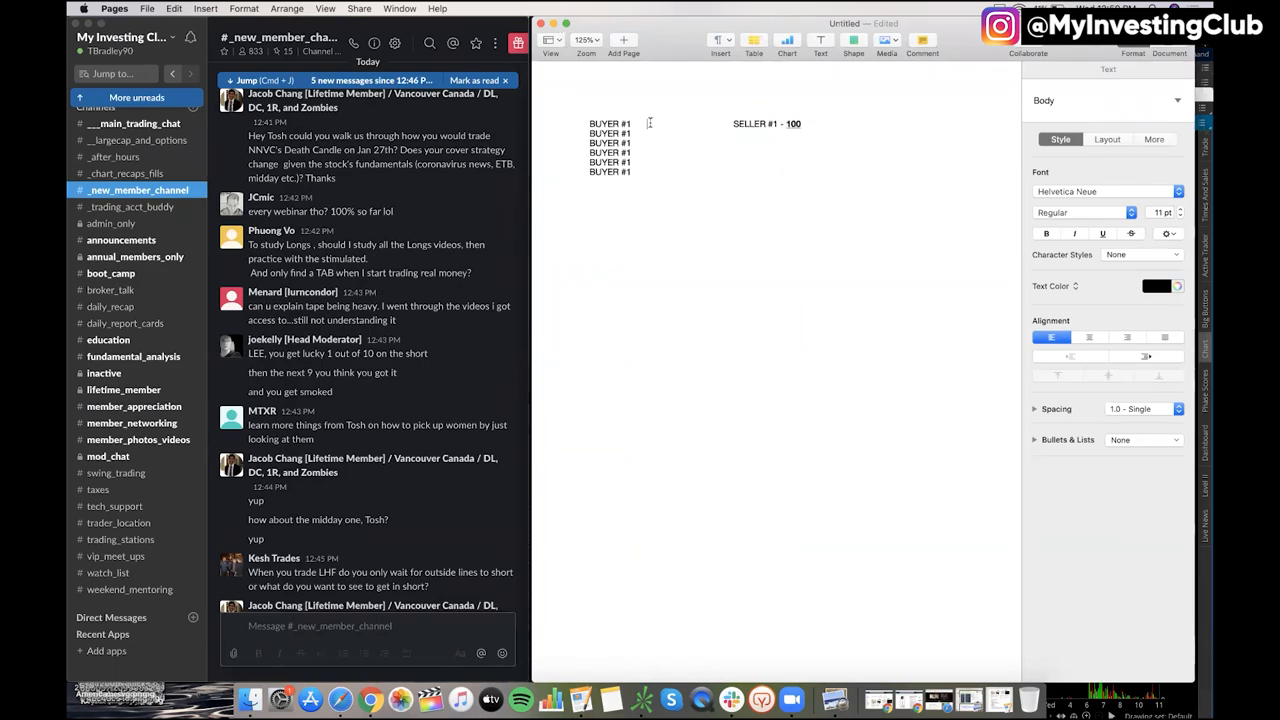
Give the BUYER #1 lines sizes 6900, 500 and 100, then add filler text 'ASDGNA;LDGKJ' below.
text(6900)
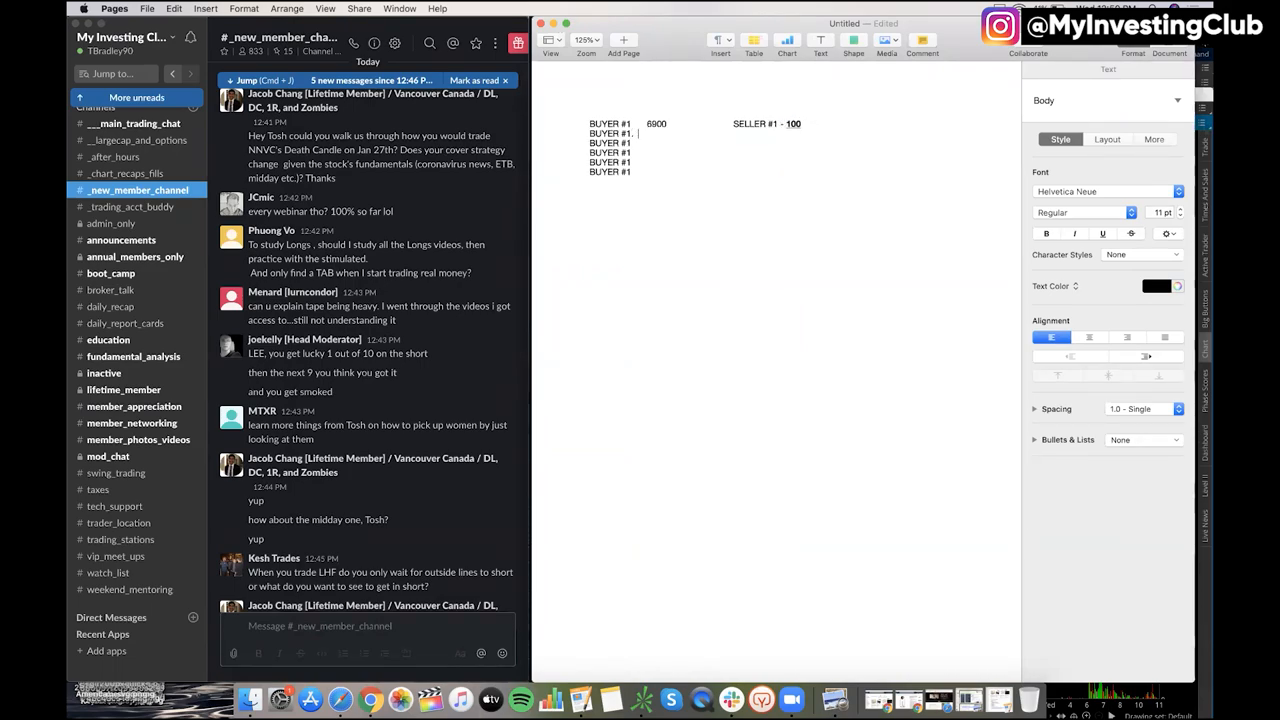
text(500)
click(644, 142)
text(,)
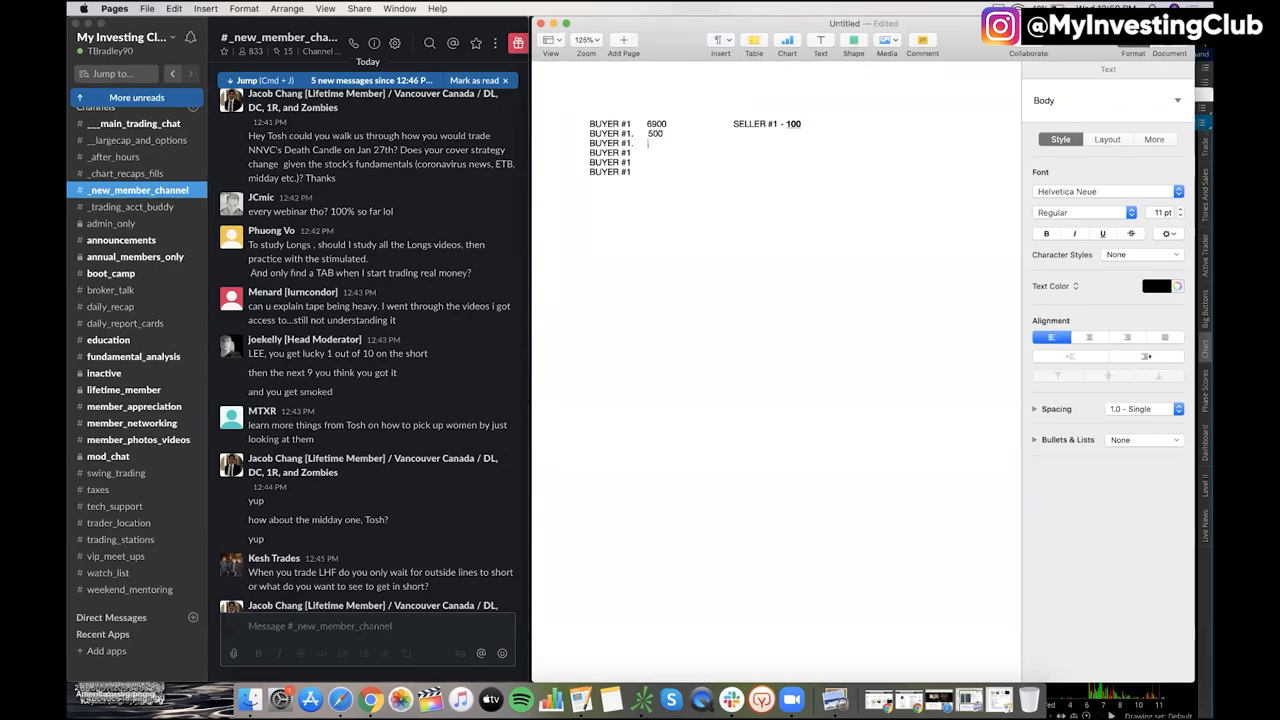
text(100)
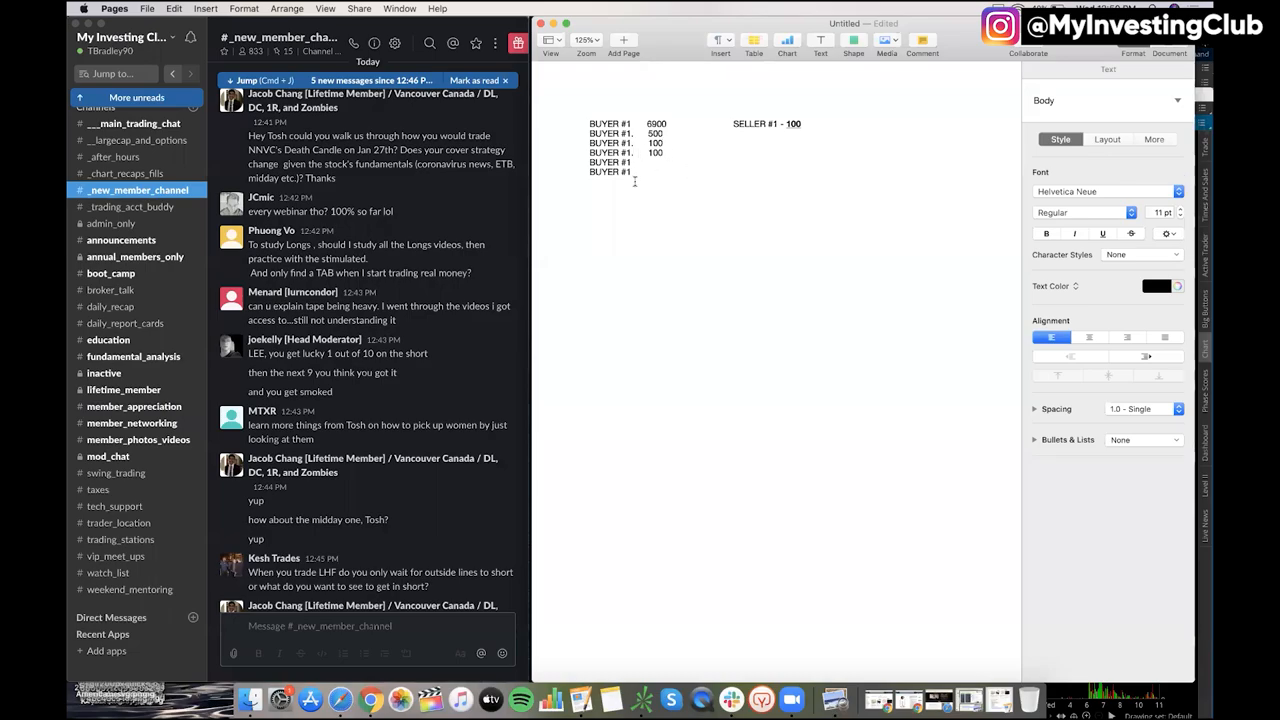
scroll(down, 3)
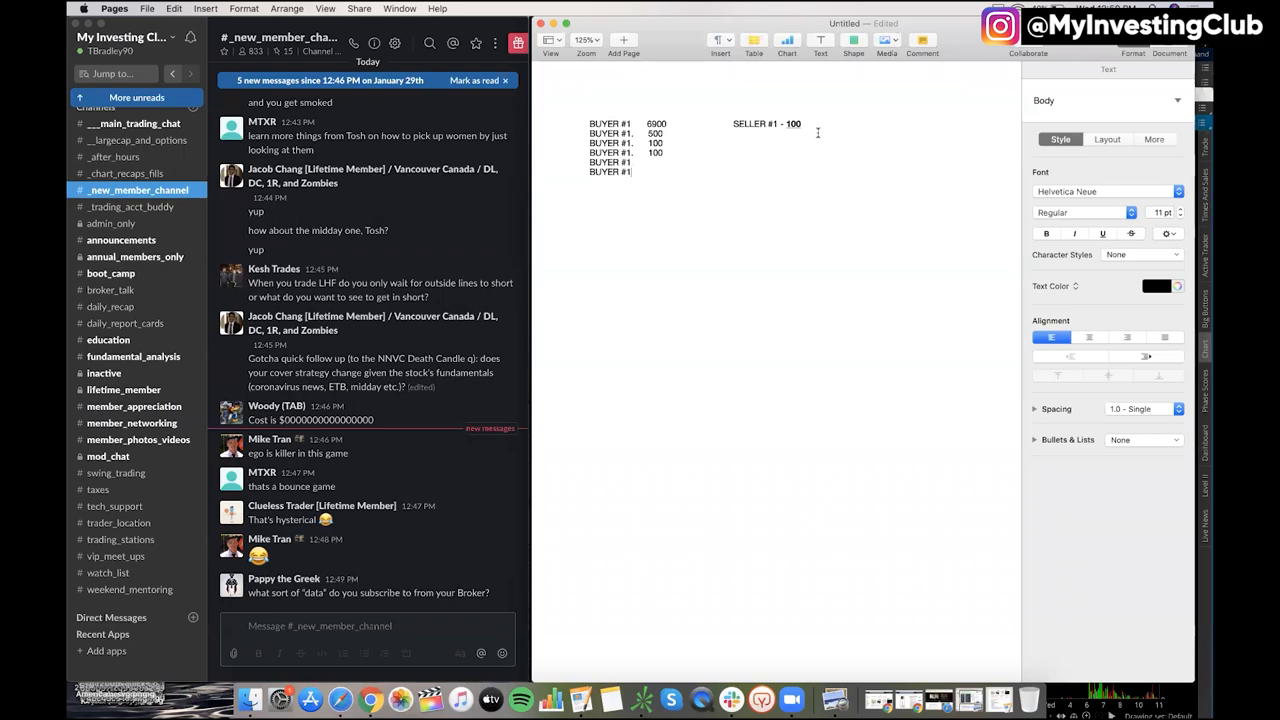
click(1046, 232)
text(3000)
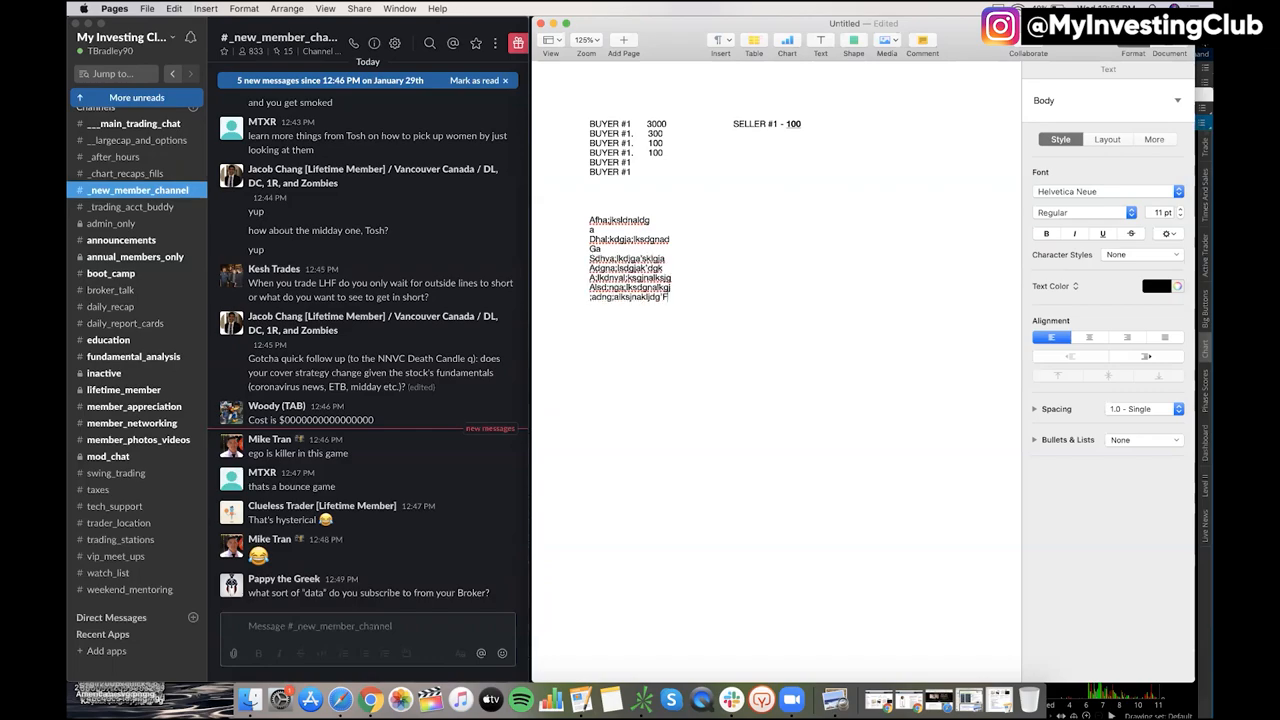
text(ASDGNA;LDGKJ)
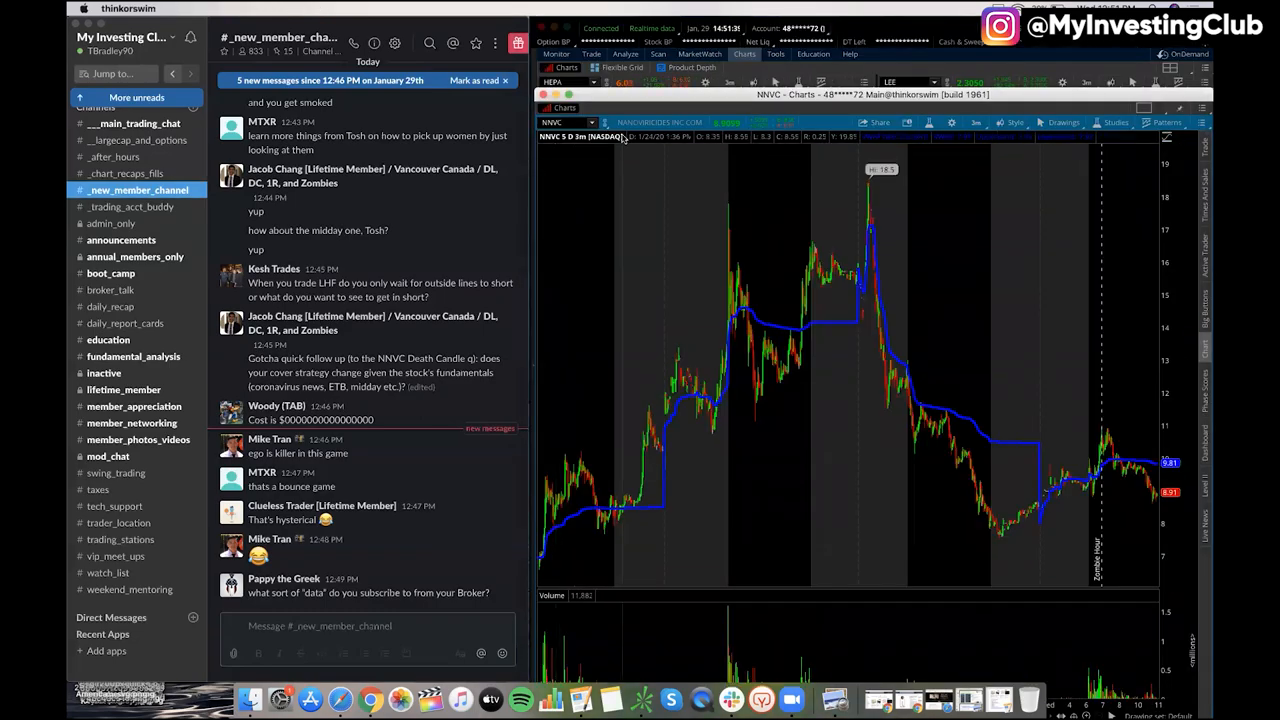
Scroll through the multi-chart grid showing HEPA, LEE and CODX.
scroll(up, 3)
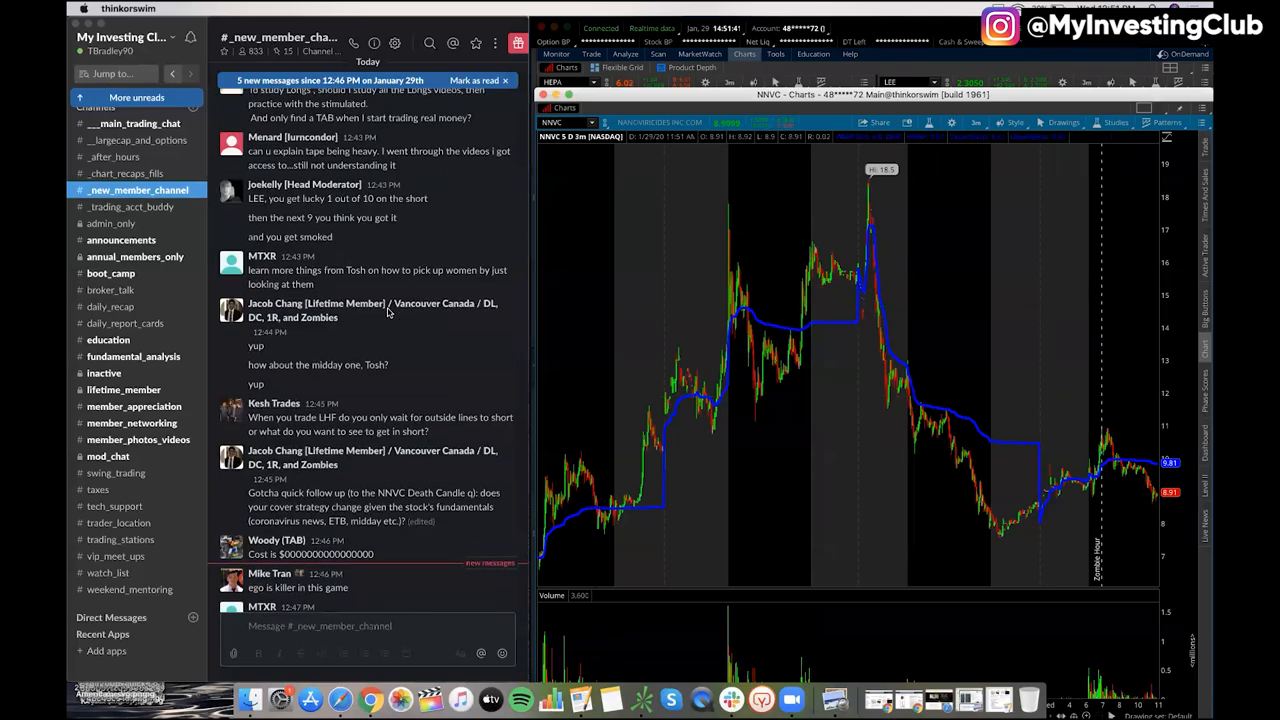
scroll(down, 3)
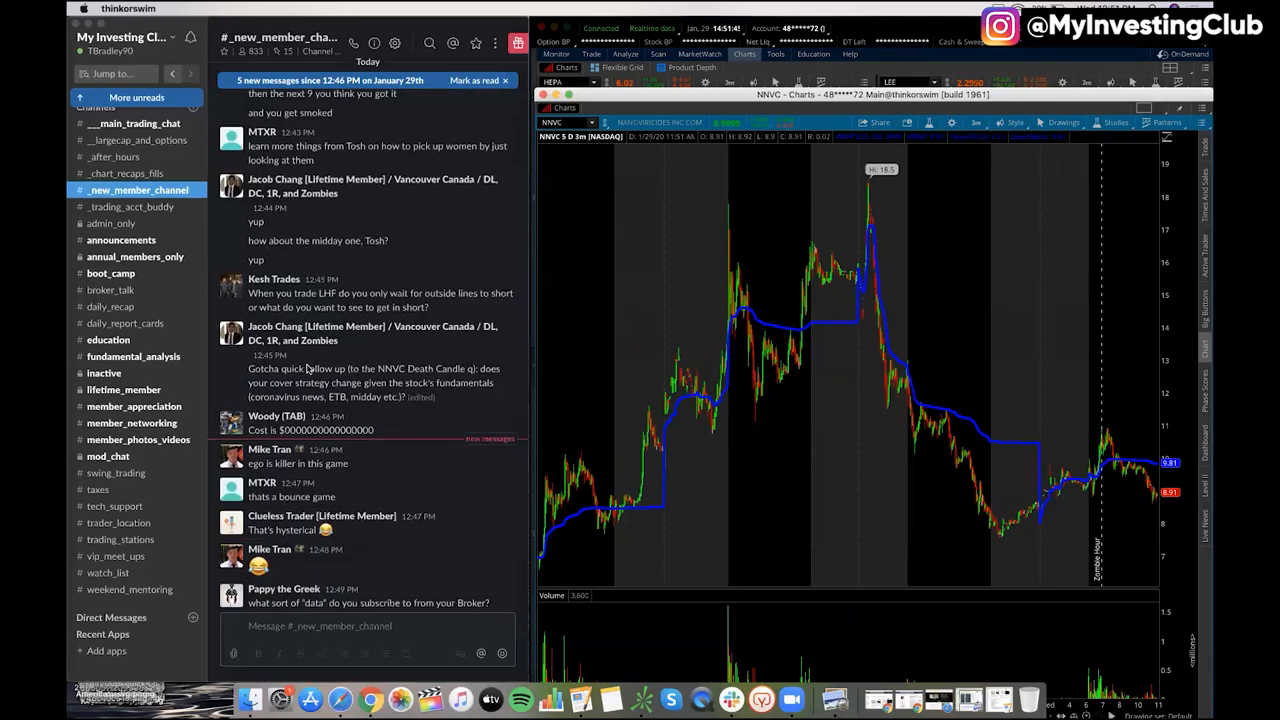
scroll(up, 3)
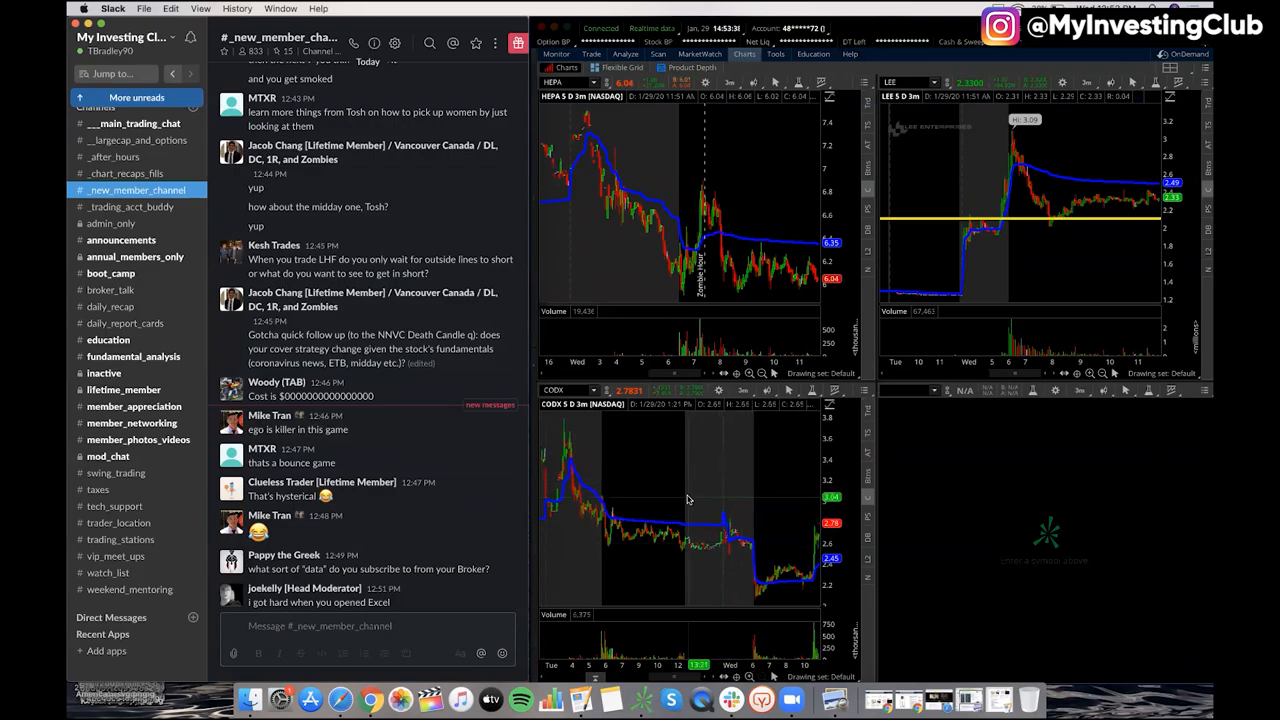
Draw a yellow horizontal price level on the CODX chart and review newer Slack messages.
click(718, 390)
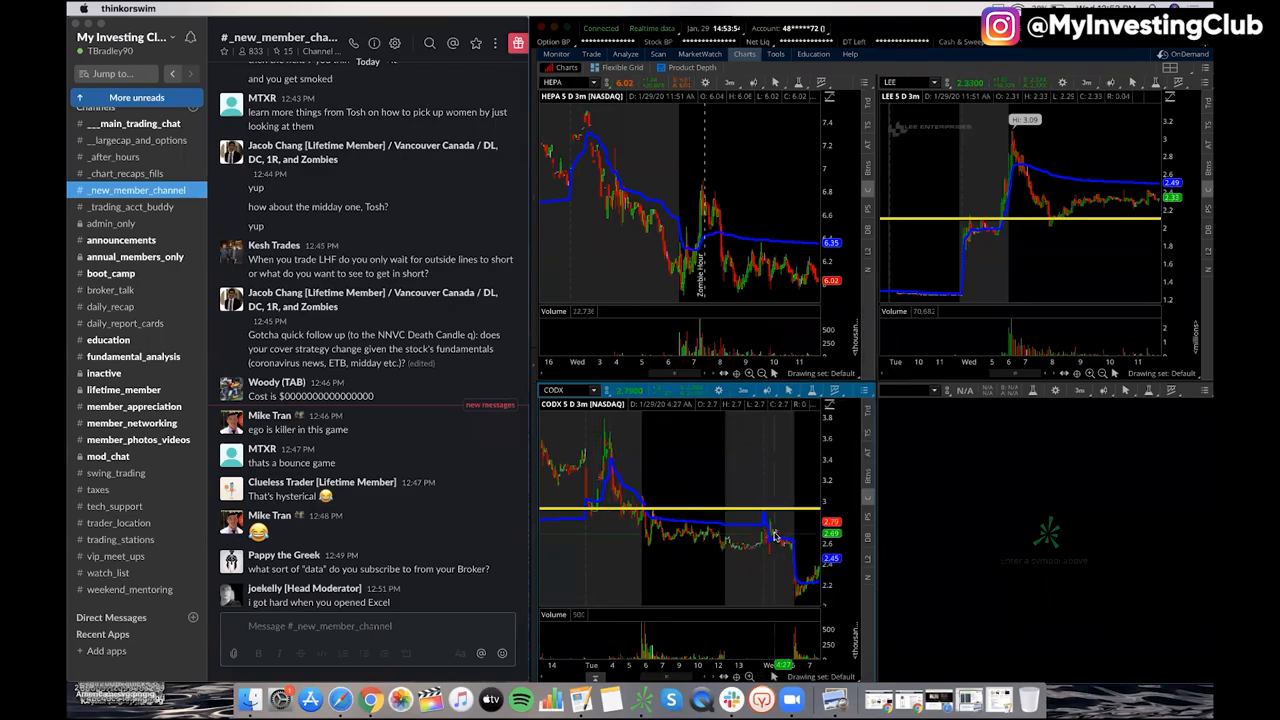
mouse_move(776, 516)
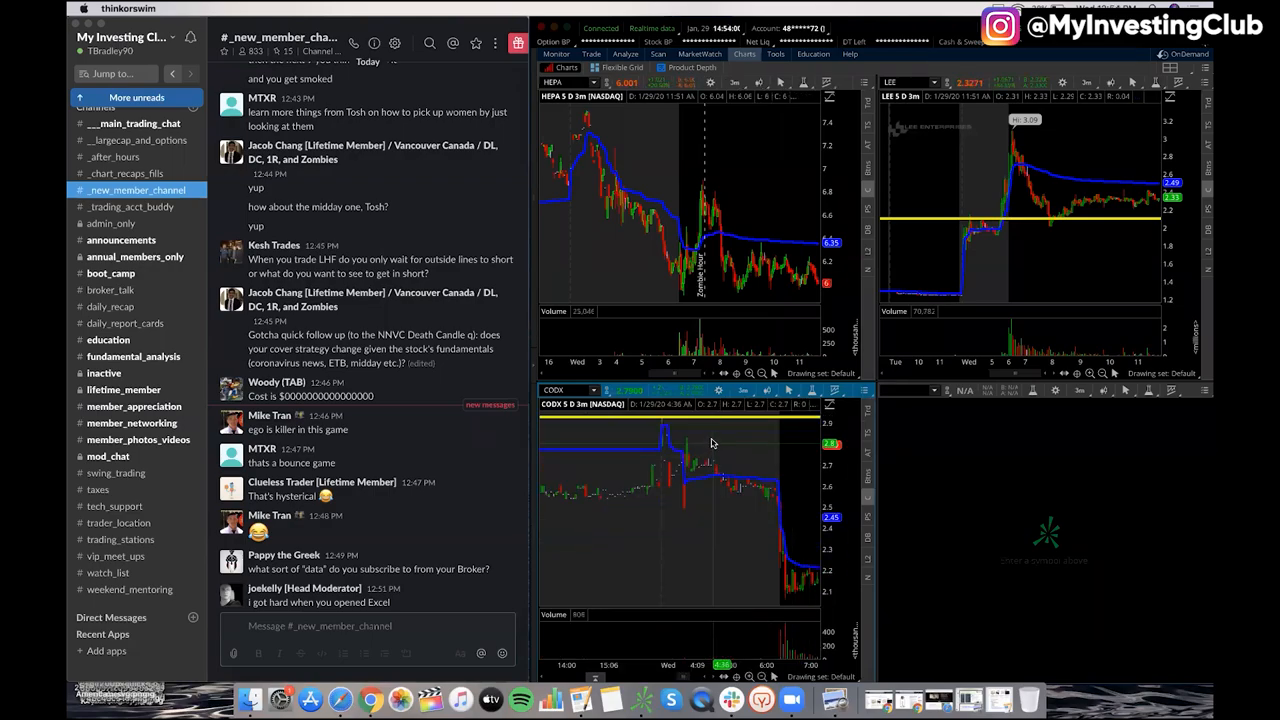
mouse_move(680, 464)
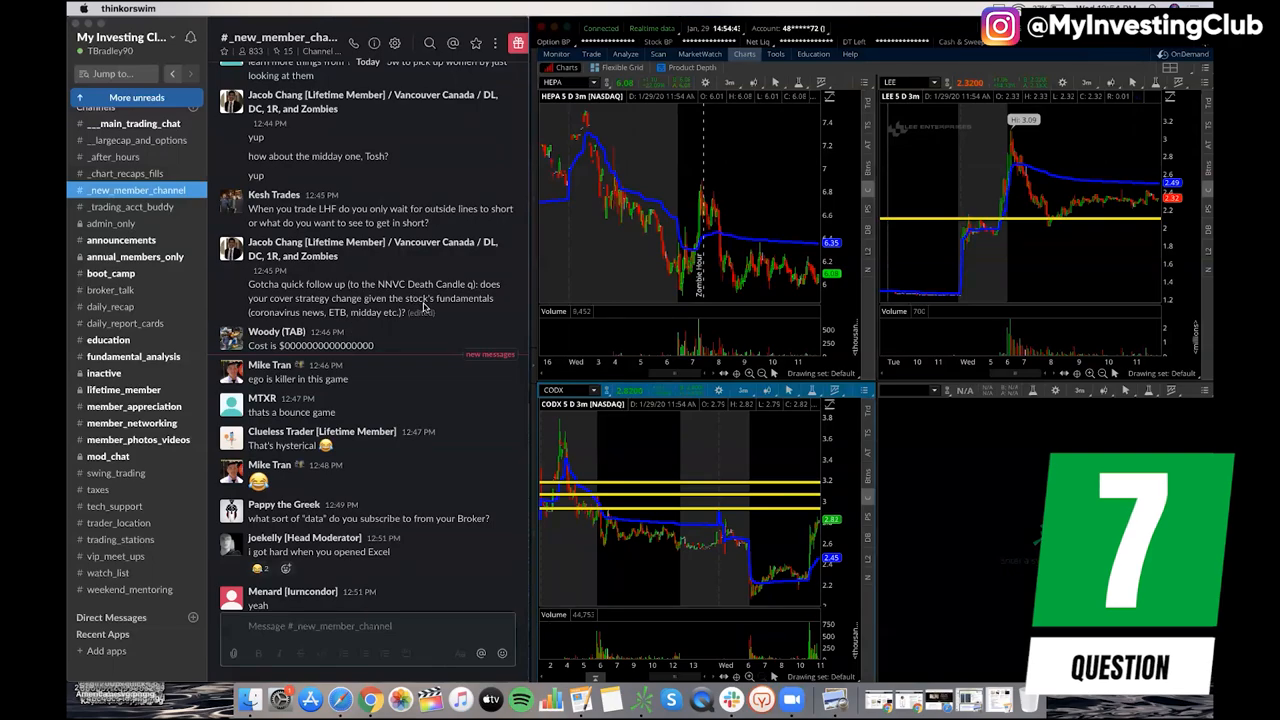
scroll(down, 3)
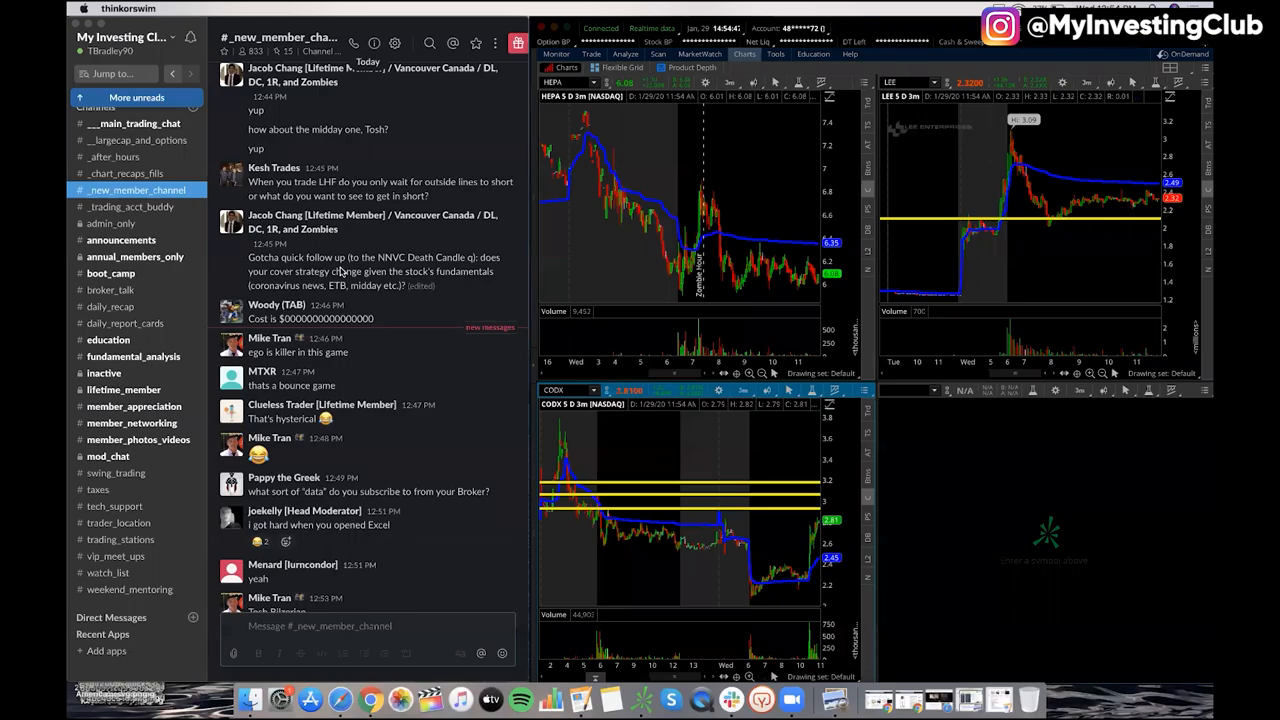
scroll(down, 3)
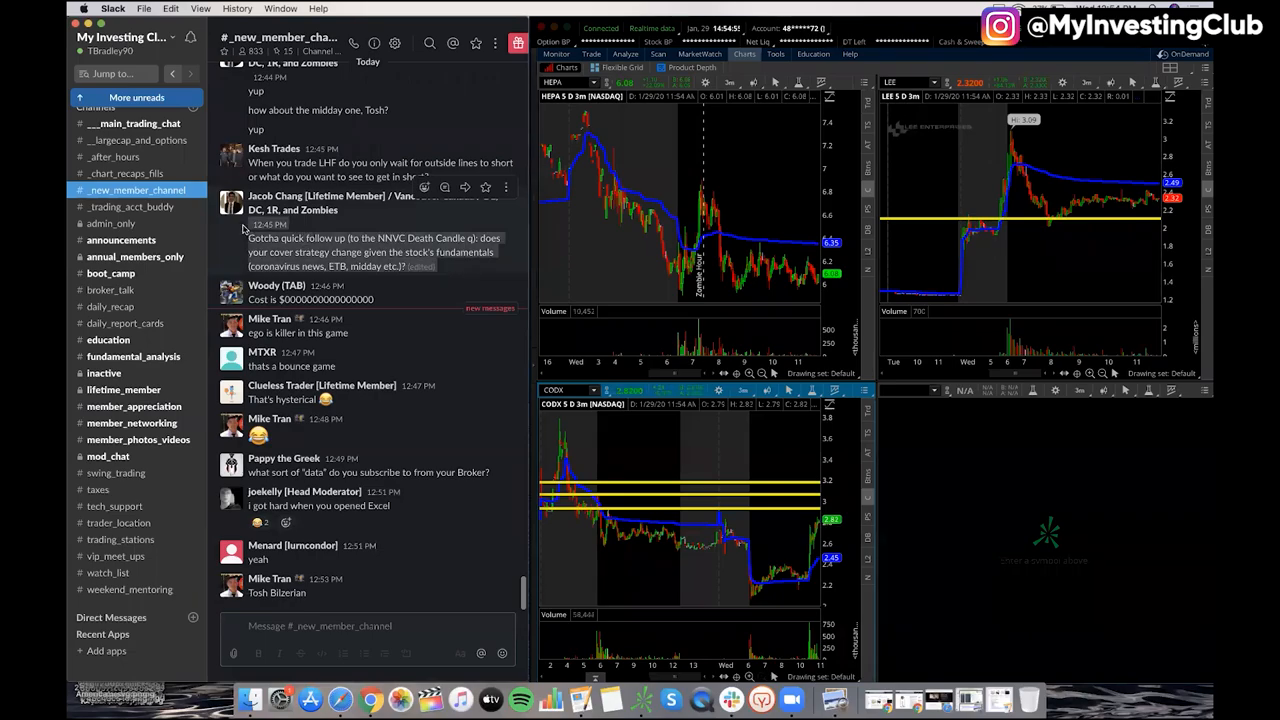
mouse_move(376, 284)
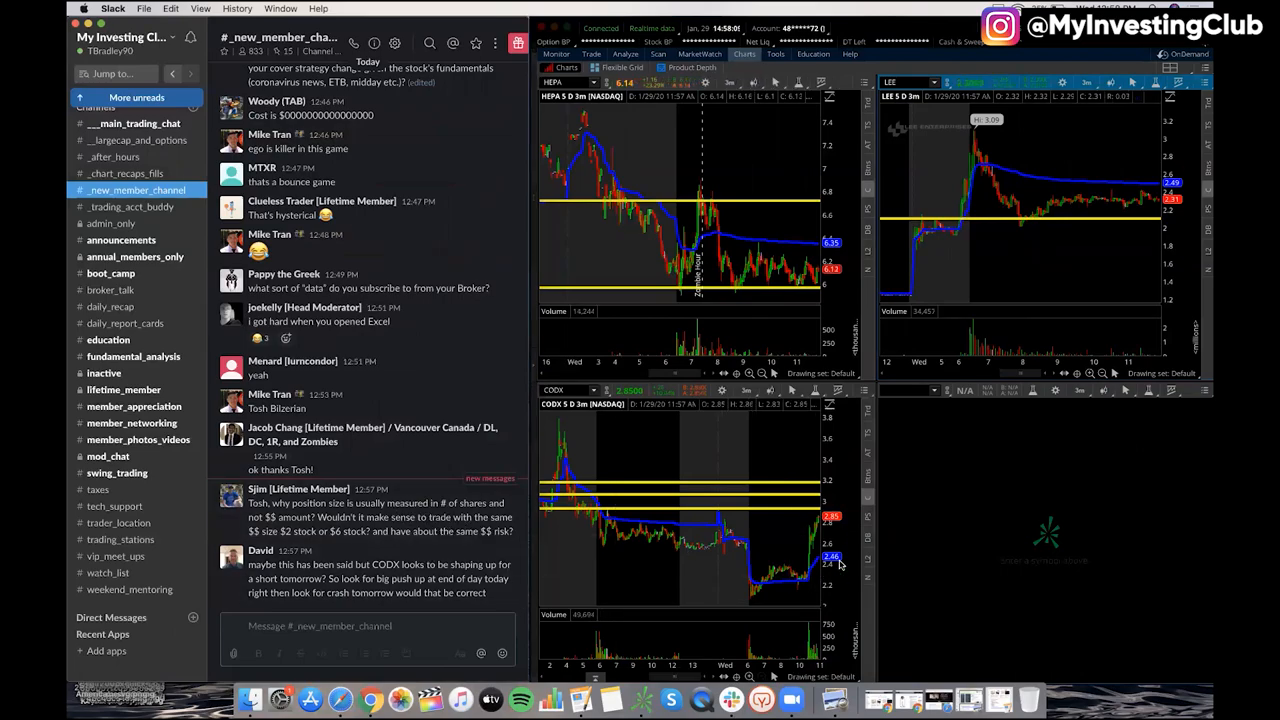
mouse_move(728, 504)
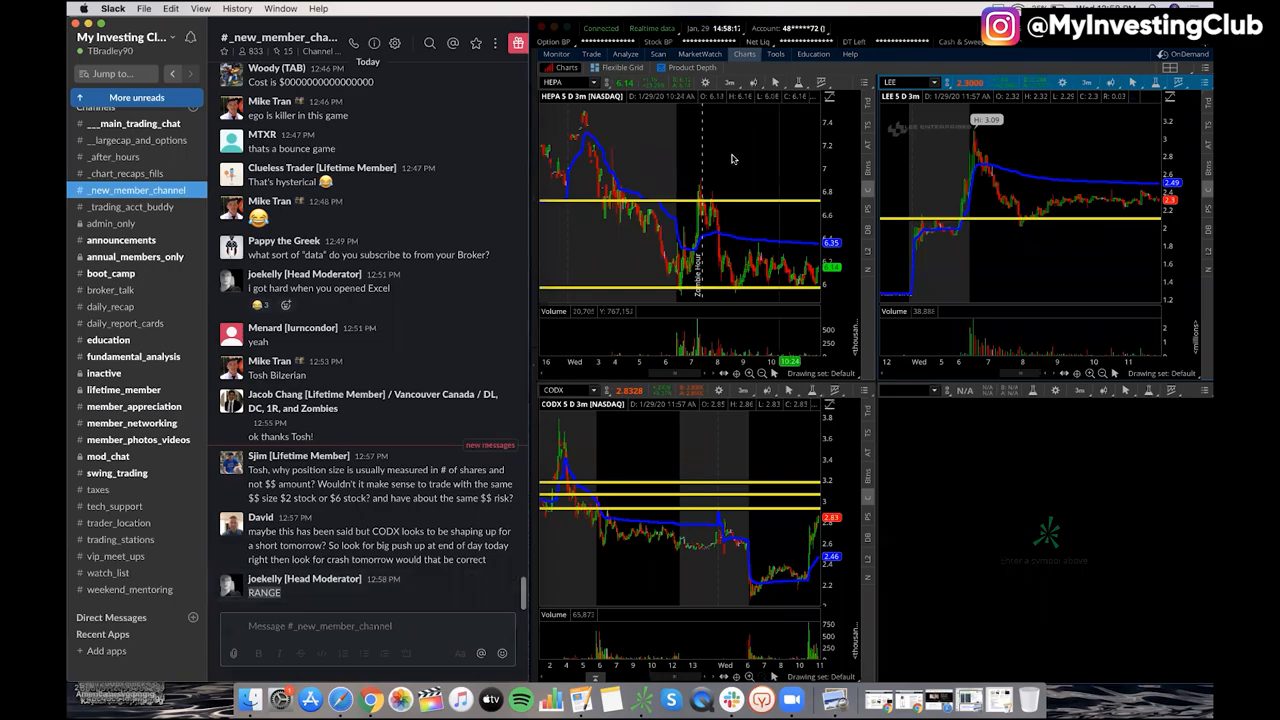
click(910, 392)
text(MARA)
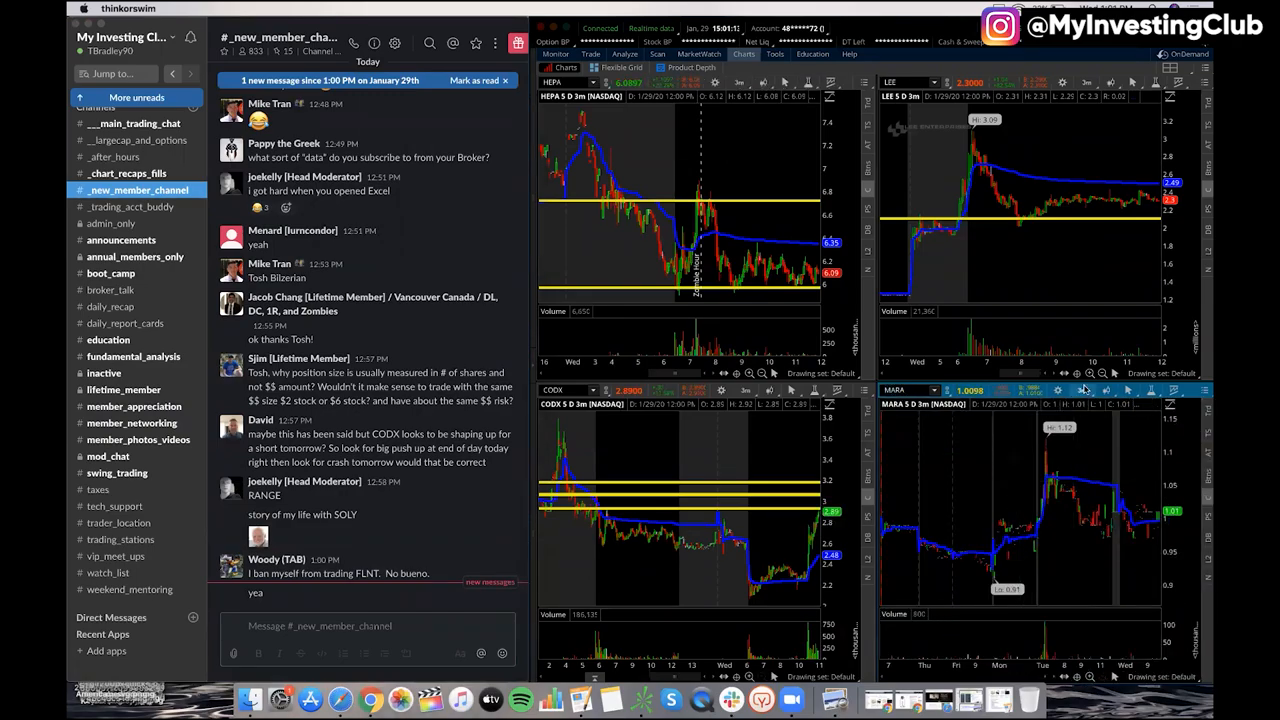
mouse_move(1118, 404)
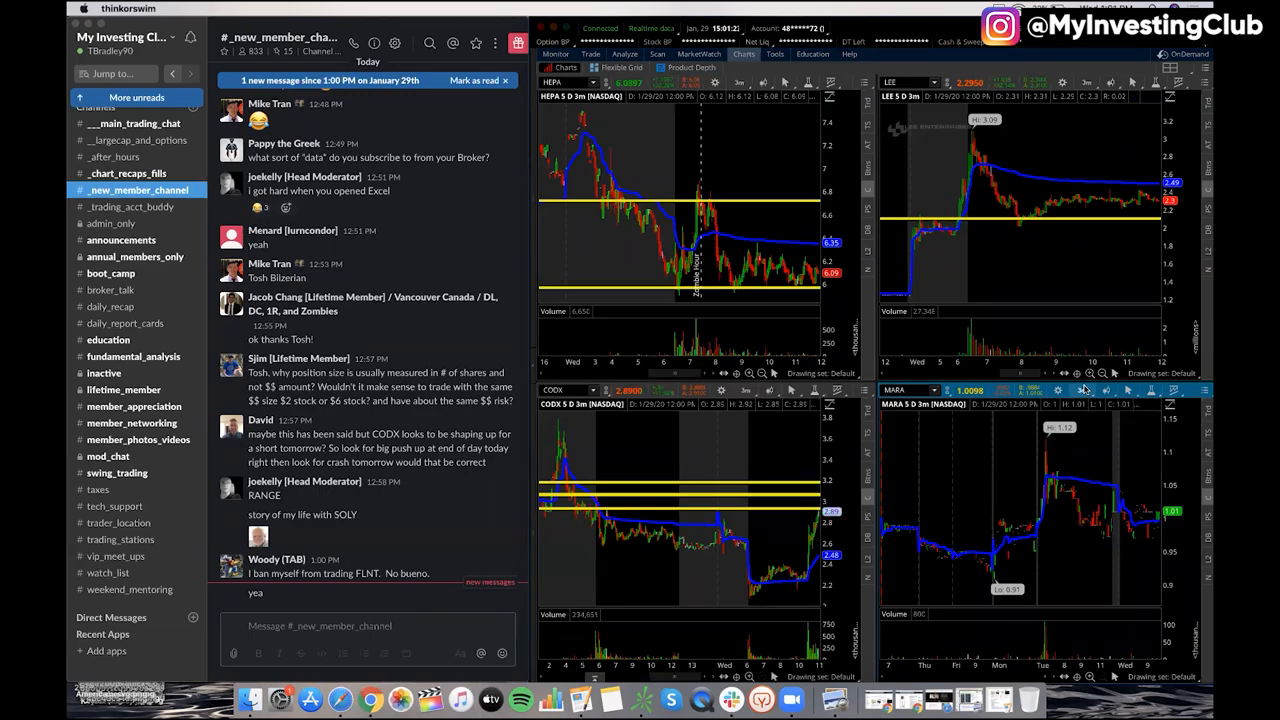
mouse_move(1022, 460)
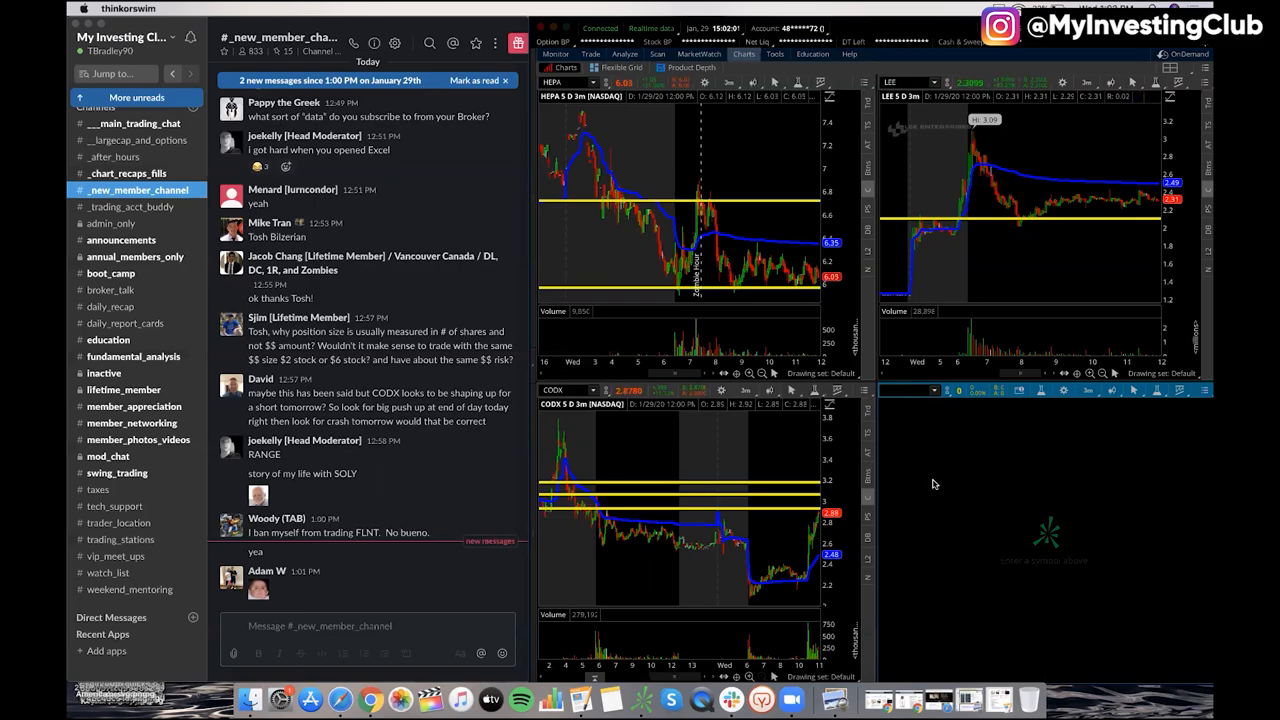
scroll(down, 3)
text(SBUX)
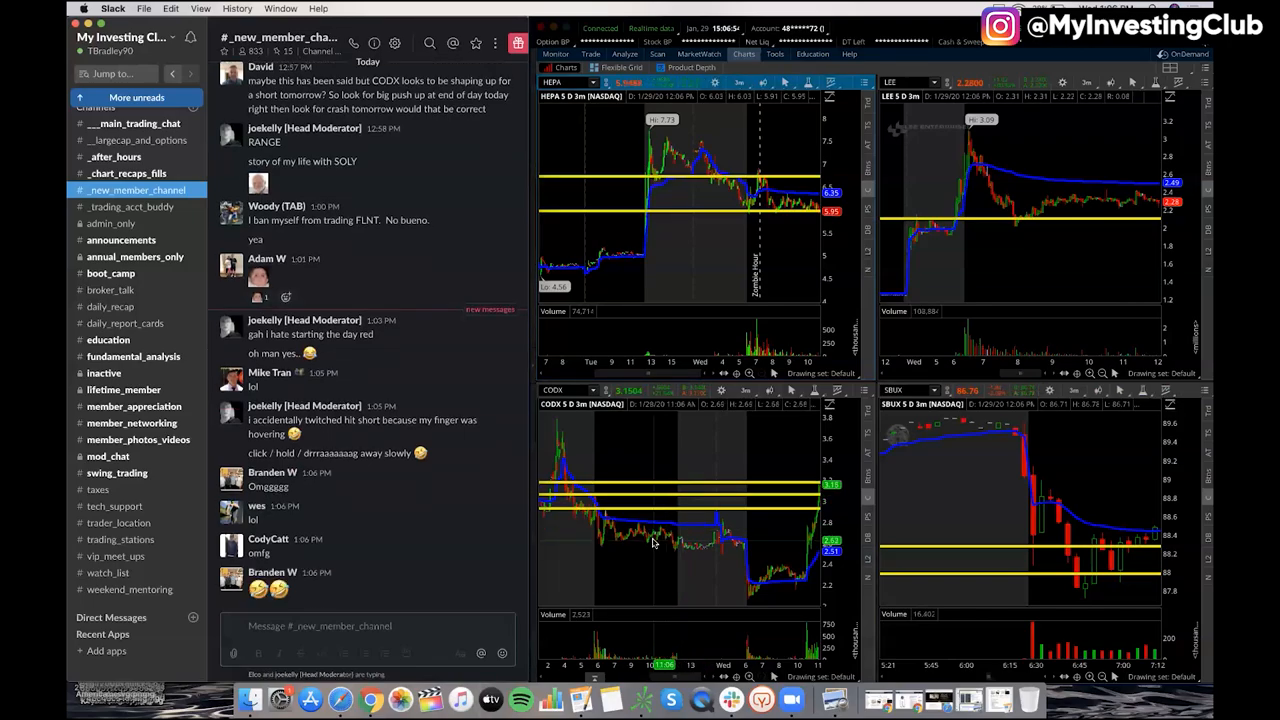
scroll(down, 3)
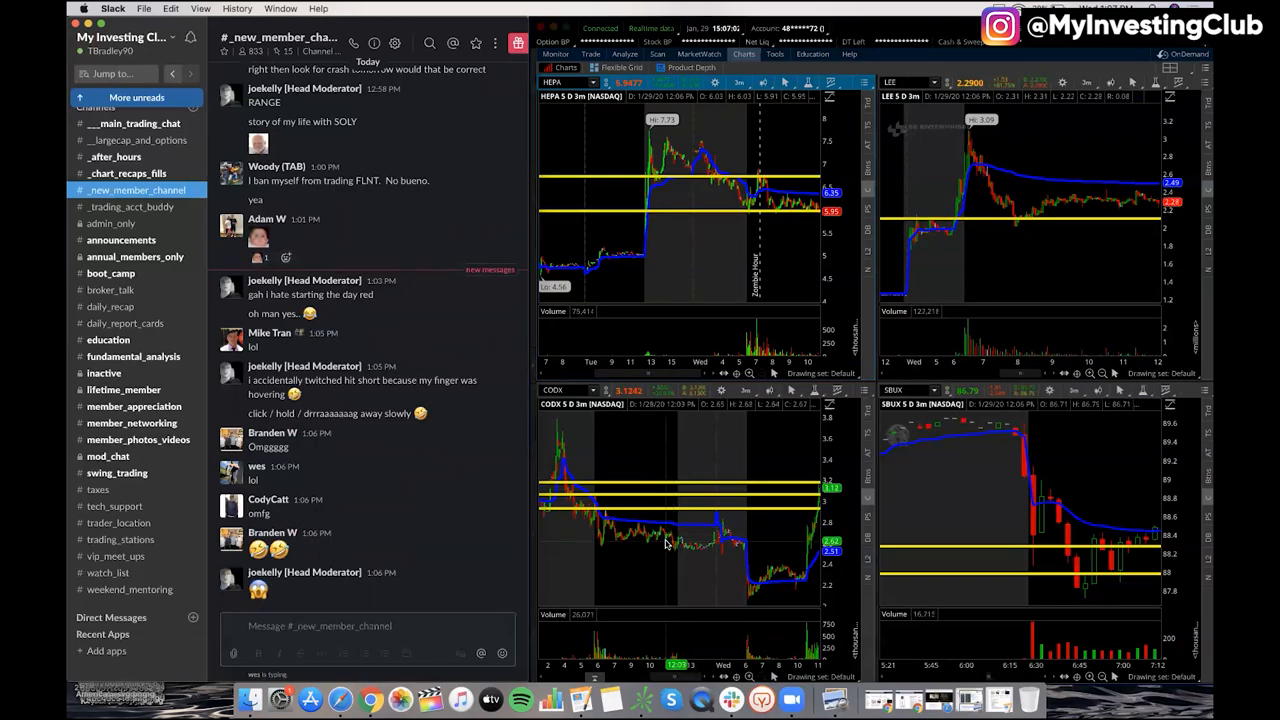
scroll(down, 3)
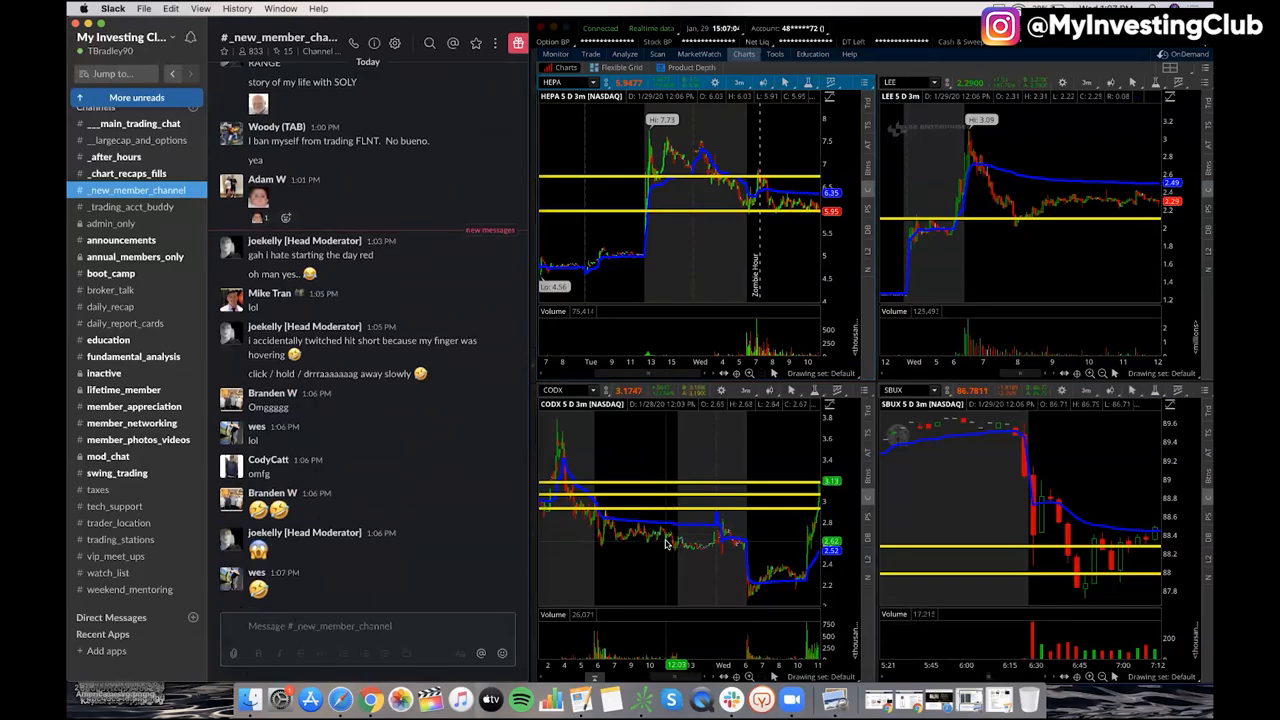